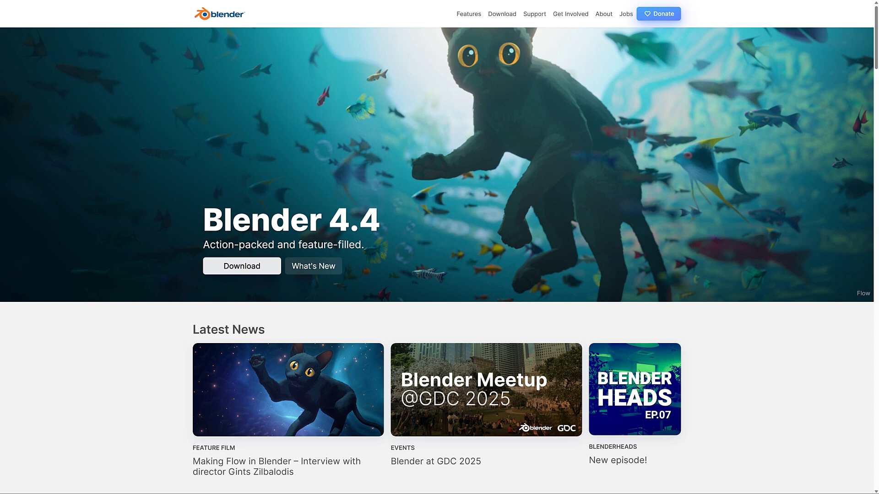
{"action": "mouse_move", "coordinate": [137, 371]}
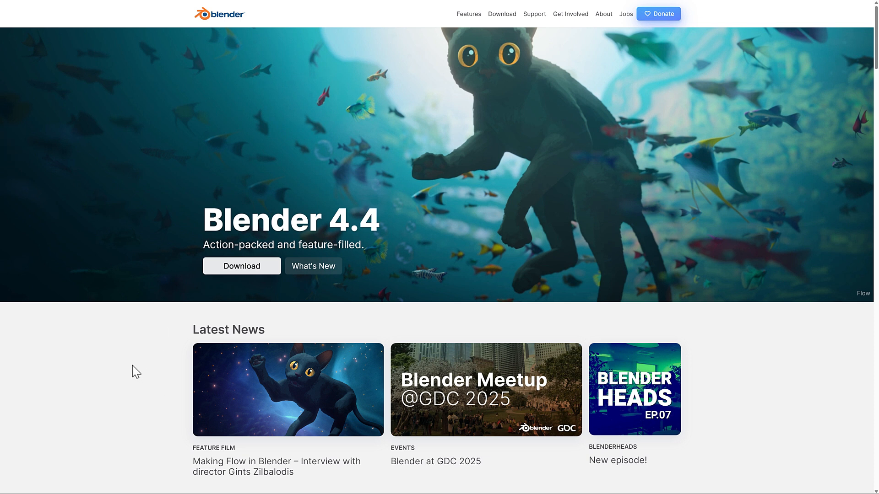
{"action": "mouse_move", "coordinate": [114, 366]}
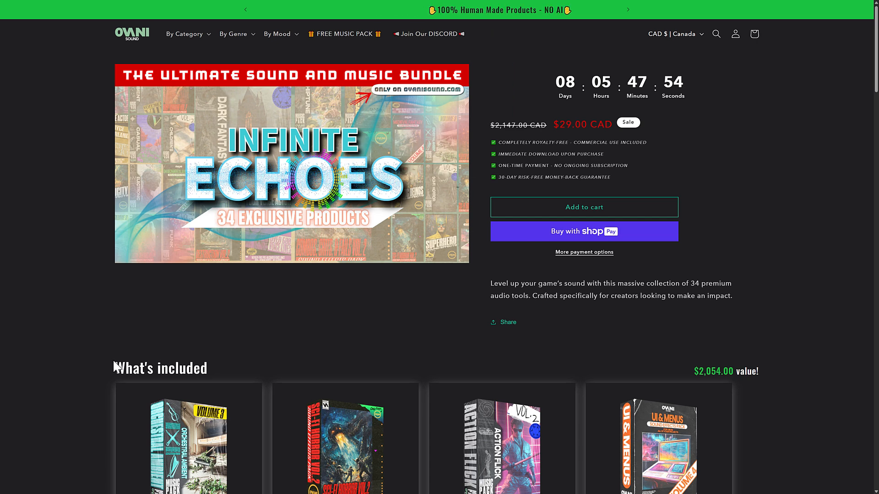
{"action": "mouse_move", "coordinate": [547, 123]}
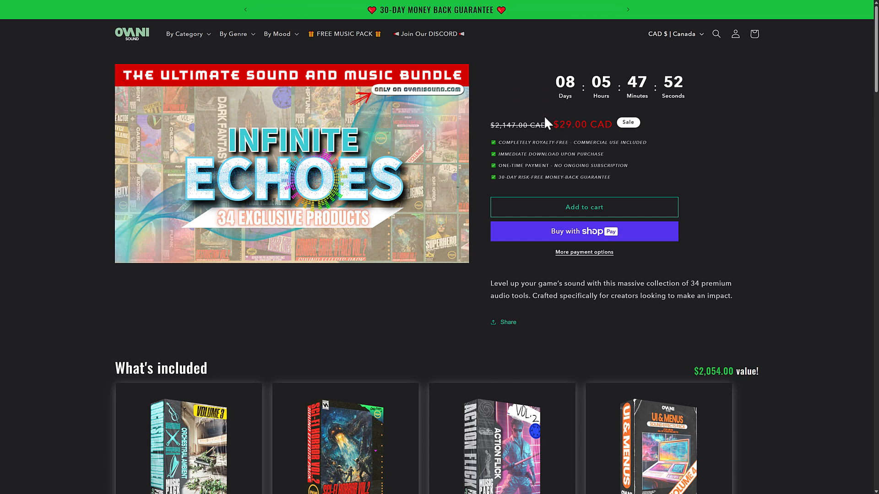
Scroll through the Pixelorama page and launch its browser version.
{"action": "scroll", "scroll_direction": "down", "scroll_amount": 3}
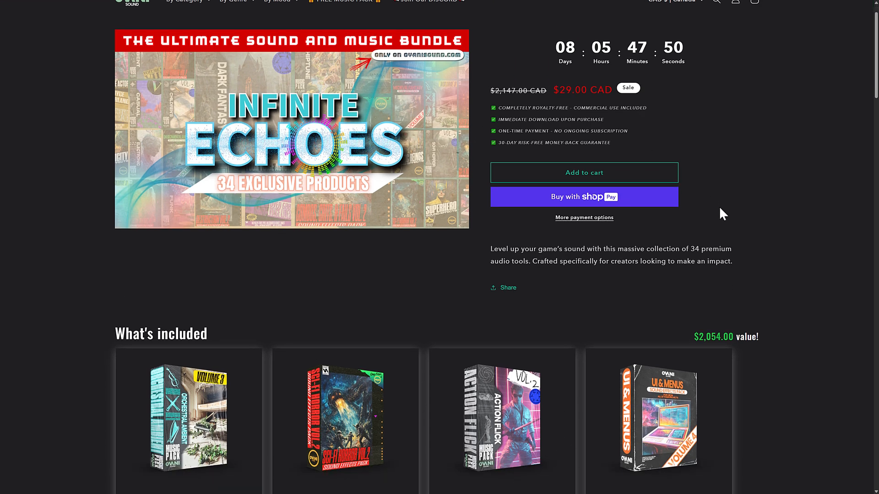
{"action": "scroll", "scroll_direction": "down", "scroll_amount": 3}
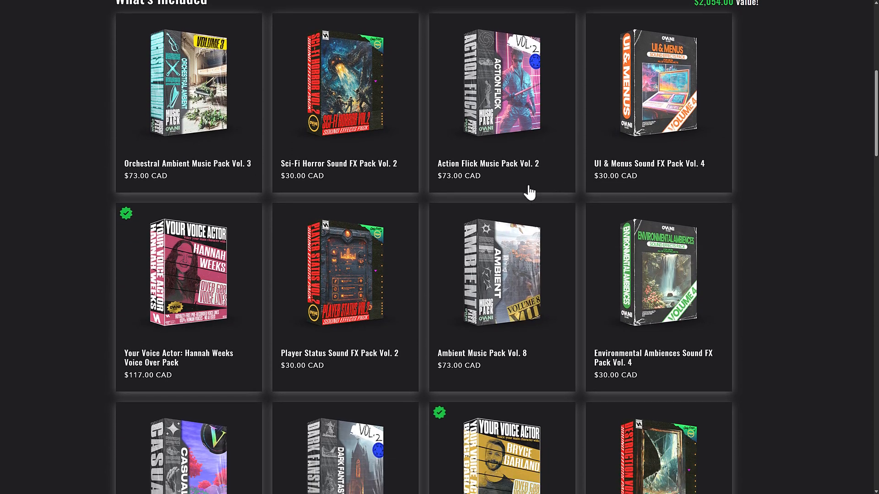
{"action": "scroll", "scroll_direction": "down", "scroll_amount": 3}
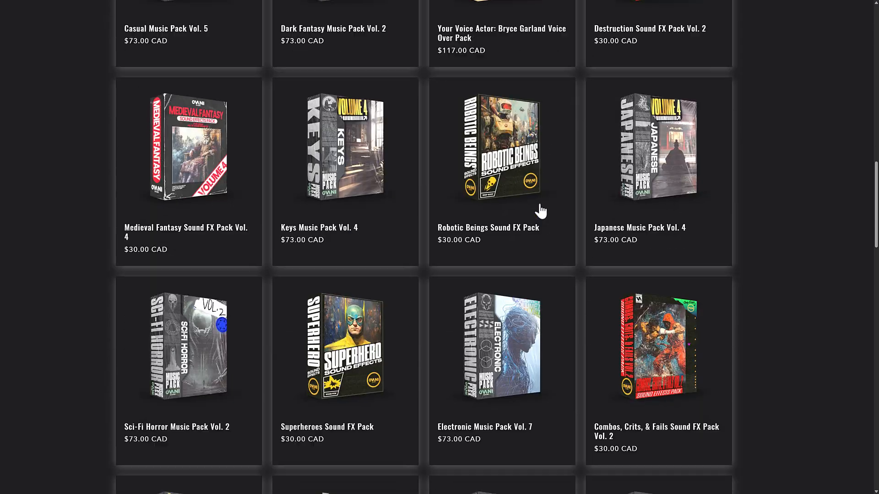
{"action": "scroll", "scroll_direction": "down", "scroll_amount": 3}
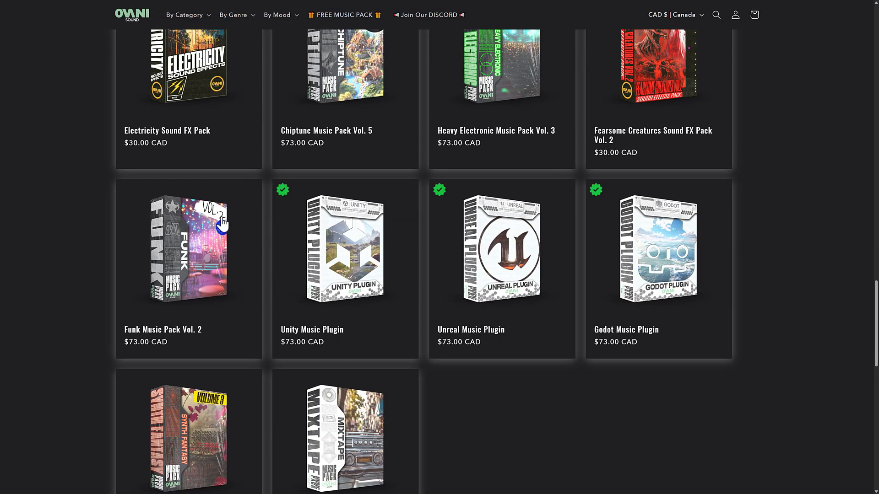
{"action": "scroll", "scroll_direction": "down", "scroll_amount": 3}
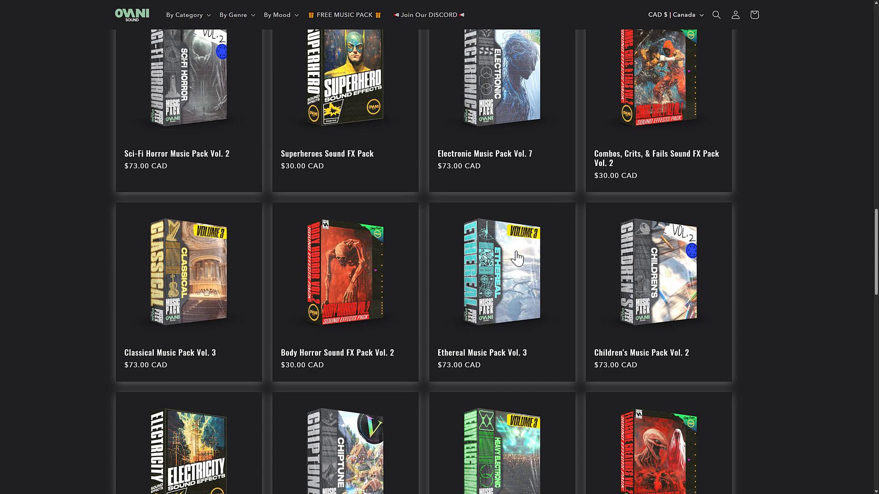
{"action": "scroll", "scroll_direction": "down", "scroll_amount": 3}
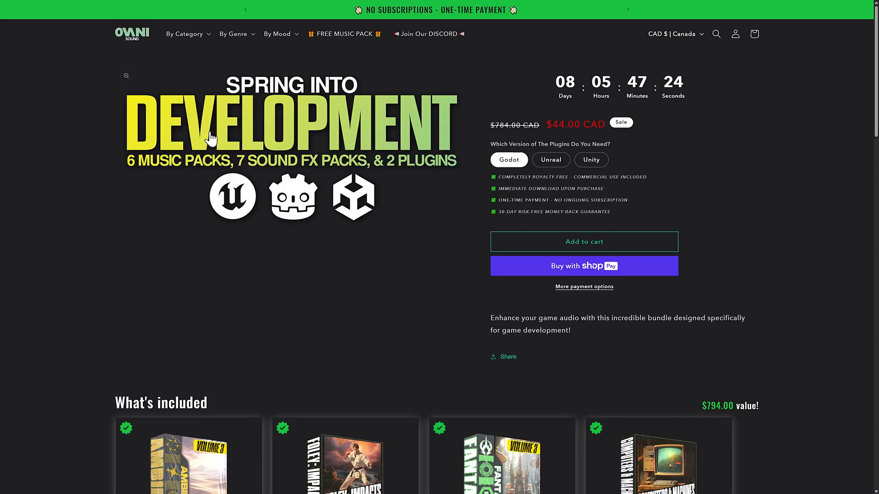
{"action": "scroll", "scroll_direction": "down", "scroll_amount": 3}
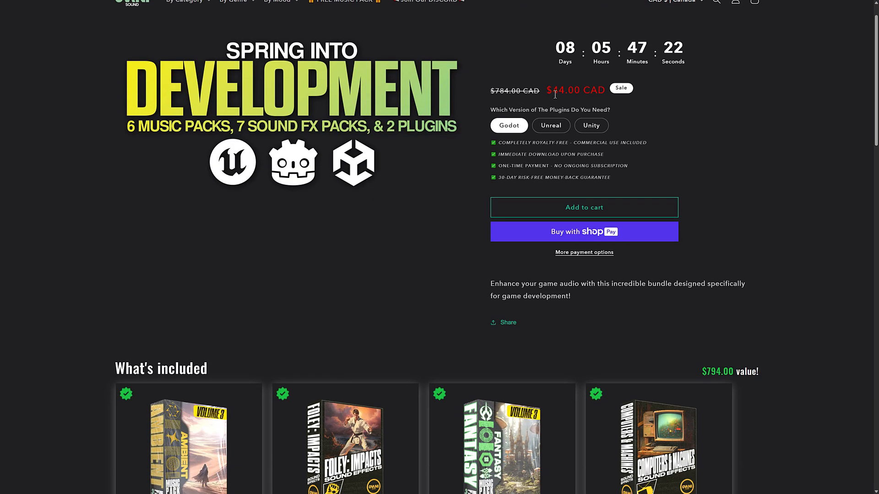
{"action": "scroll", "scroll_direction": "down", "scroll_amount": 3}
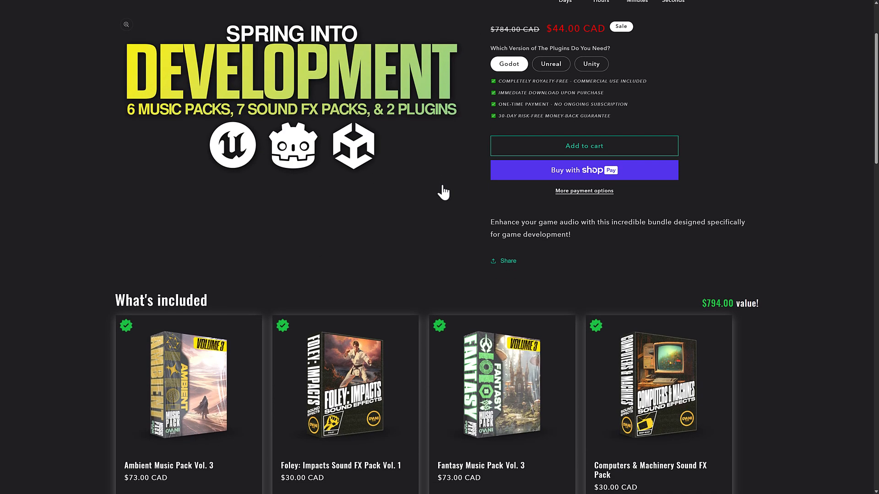
{"action": "scroll", "scroll_direction": "down", "scroll_amount": 3}
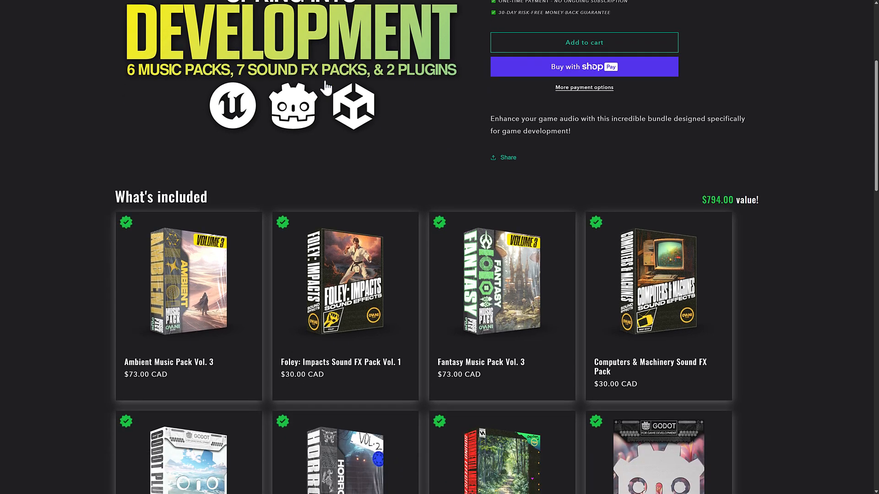
{"action": "scroll", "scroll_direction": "down", "scroll_amount": 3}
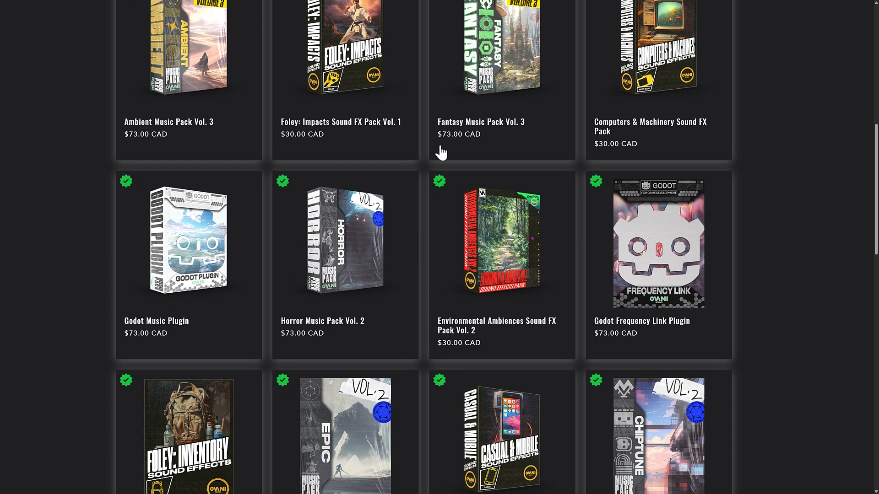
{"action": "scroll", "scroll_direction": "down", "scroll_amount": 3}
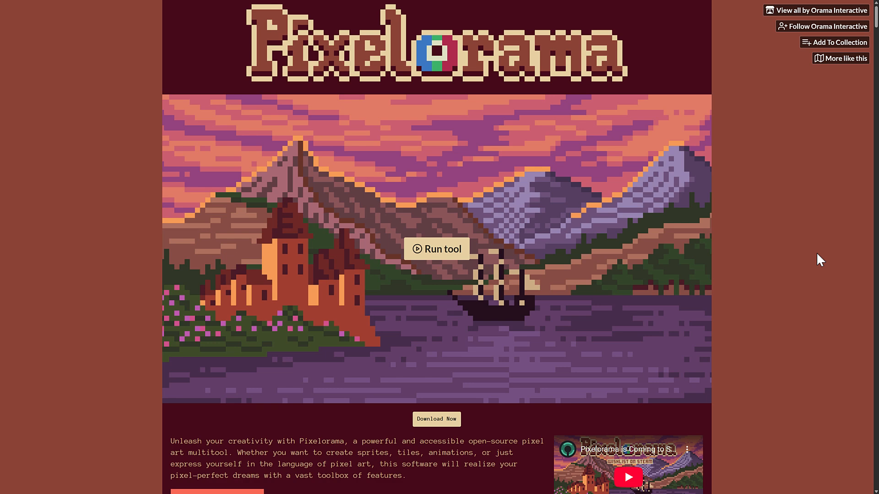
{"action": "scroll", "scroll_direction": "down", "scroll_amount": 3}
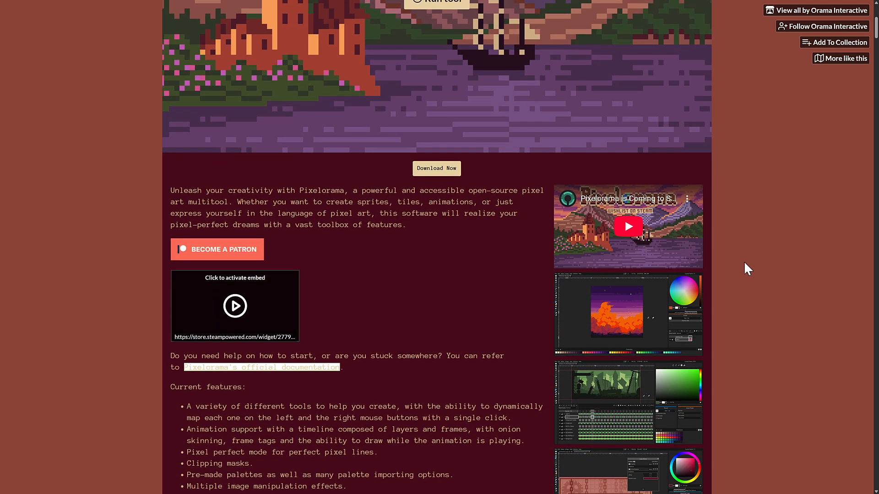
{"action": "scroll", "scroll_direction": "down", "scroll_amount": 3}
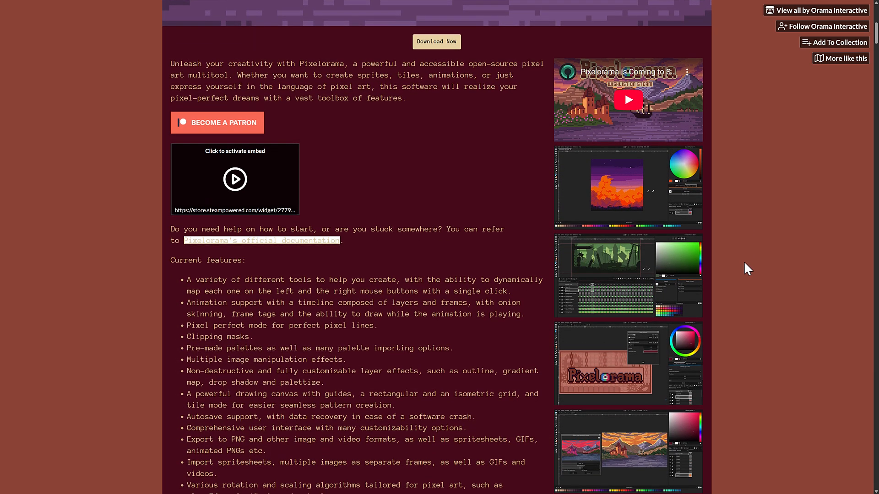
{"action": "scroll", "scroll_direction": "down", "scroll_amount": 3}
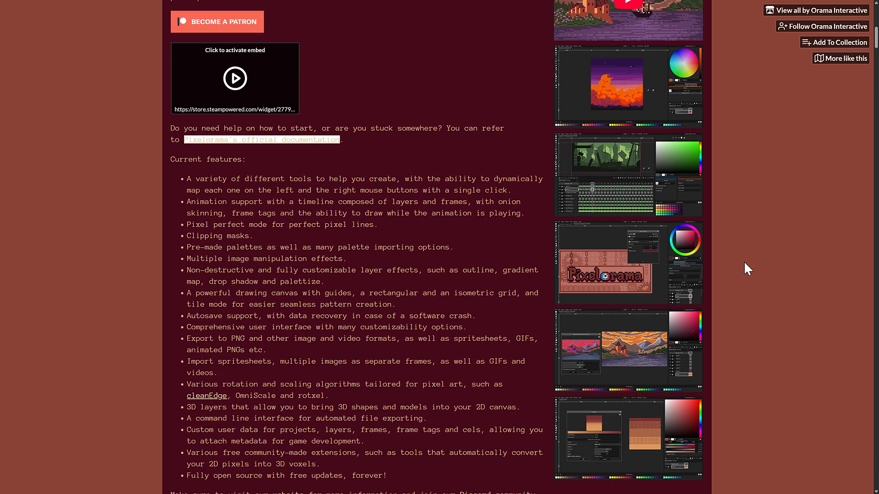
{"action": "scroll", "scroll_direction": "down", "scroll_amount": 3}
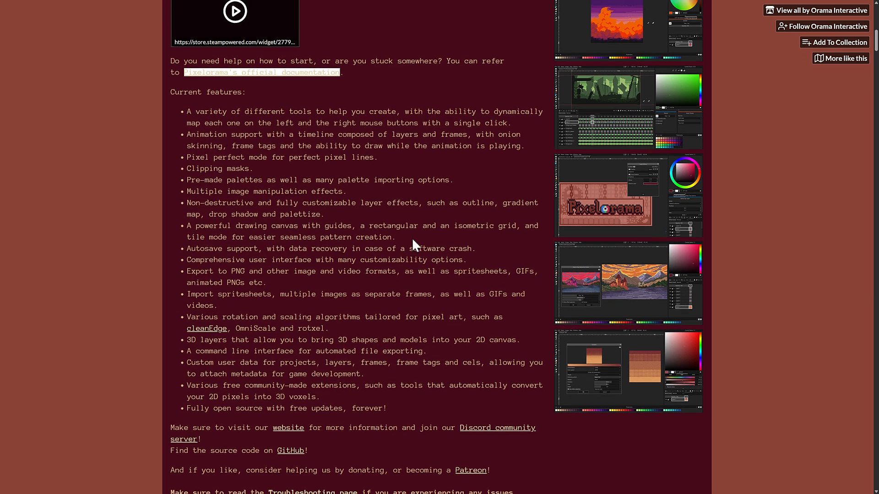
{"action": "scroll", "scroll_direction": "up", "scroll_amount": 3}
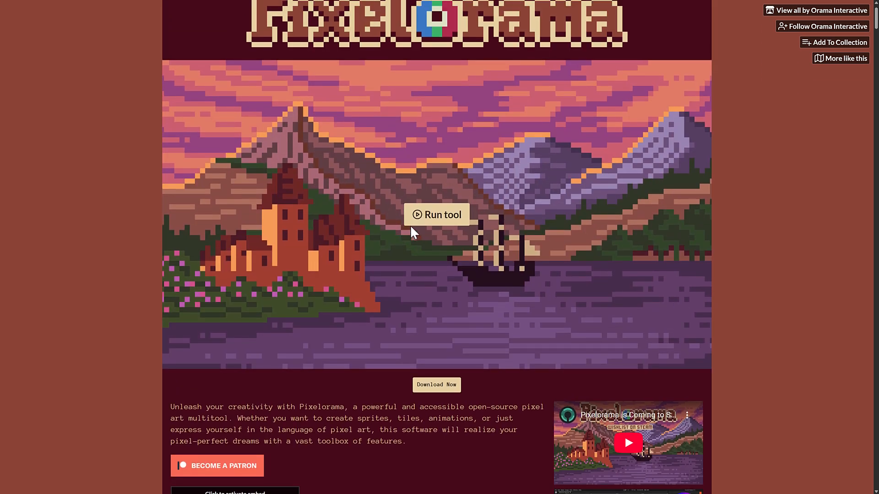
{"action": "left_click", "coordinate": [436, 215]}
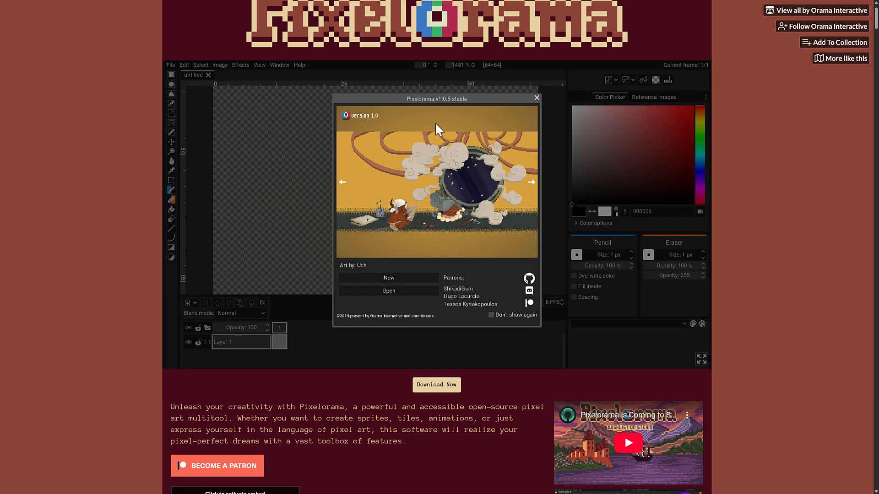
Create a new 64×64 project and draw a black line across the canvas.
{"action": "left_click", "coordinate": [388, 277]}
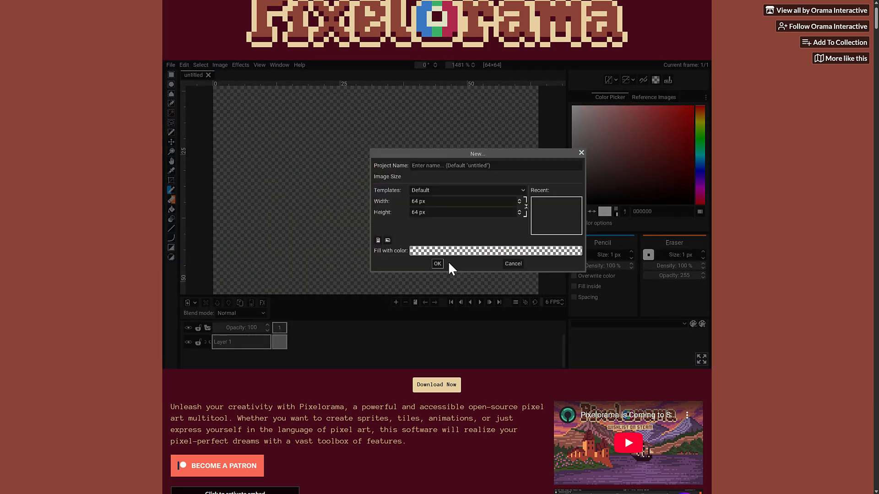
{"action": "left_click", "coordinate": [437, 264]}
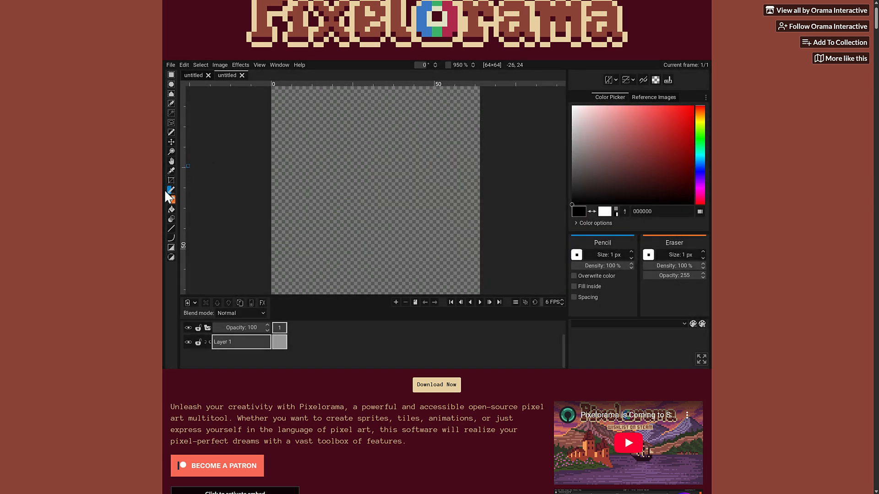
{"action": "left_click_drag", "start_coordinate": [328, 132], "coordinate": [389, 202]}
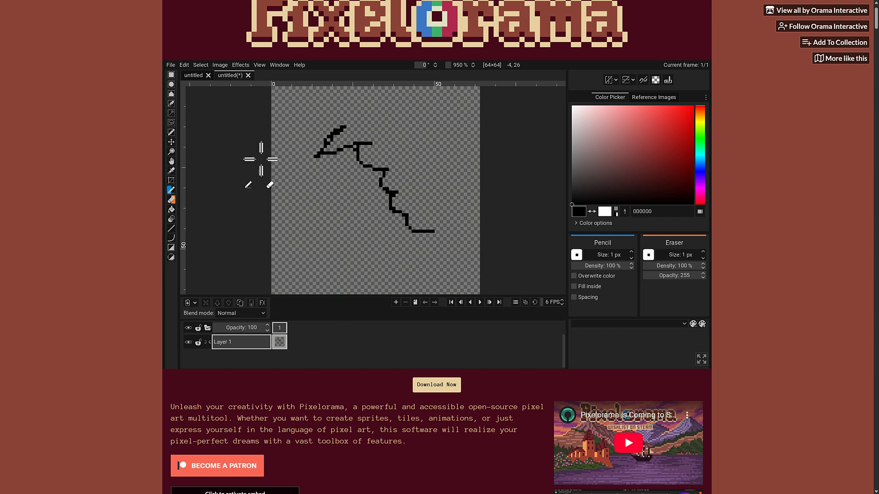
Apply a Gaussian Blur effect to the drawing.
{"action": "left_click", "coordinate": [241, 65]}
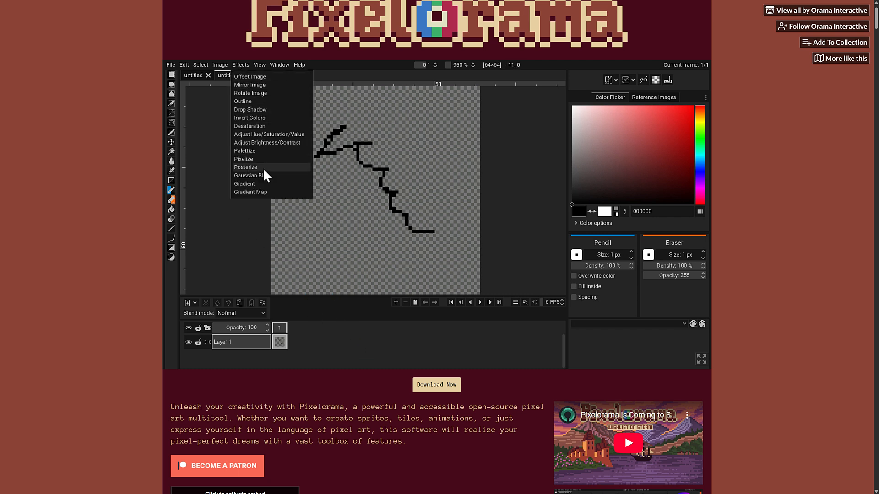
{"action": "mouse_move", "coordinate": [258, 180]}
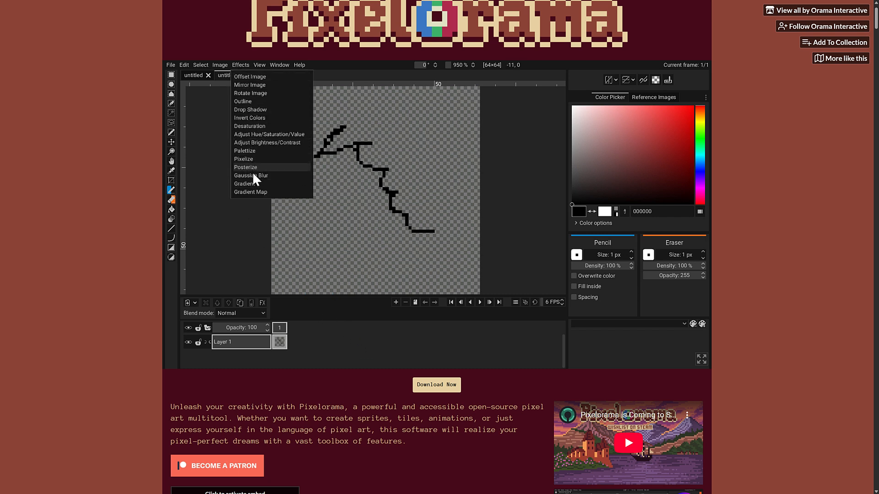
{"action": "left_click", "coordinate": [251, 175]}
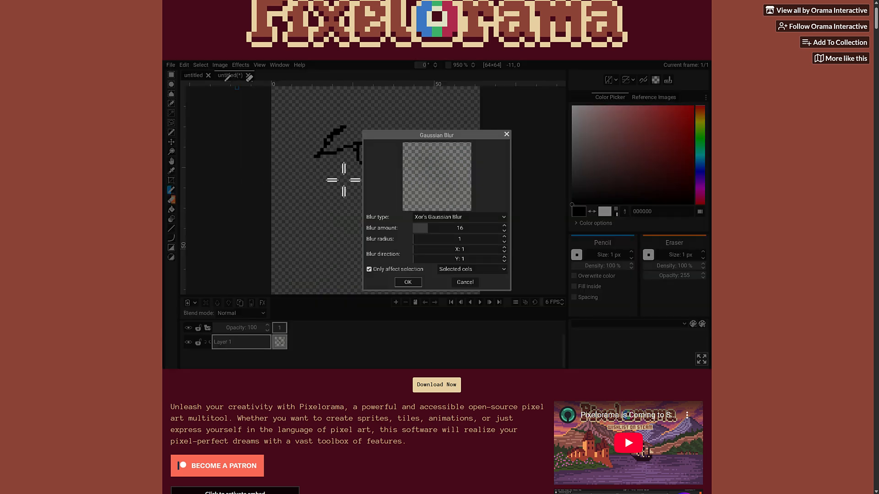
{"action": "left_click", "coordinate": [407, 282]}
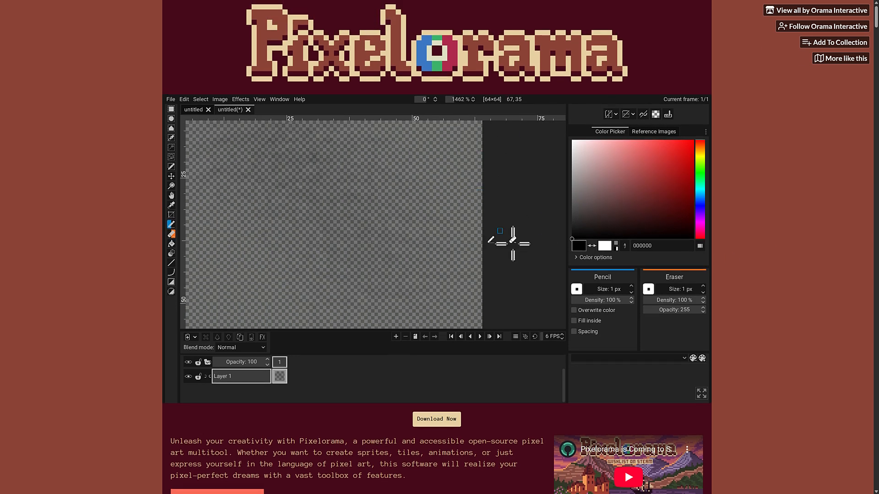
{"action": "mouse_move", "coordinate": [395, 352]}
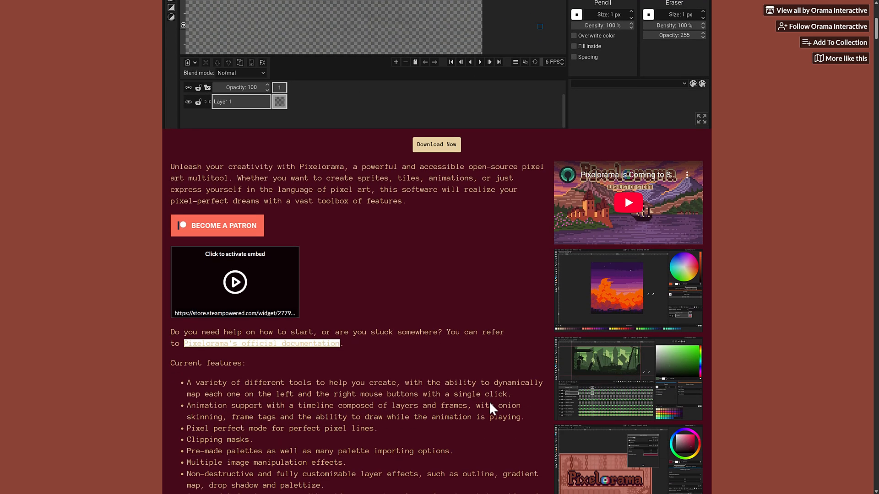
Scroll down the Pixelorama itch.io page to its screenshots.
{"action": "scroll", "scroll_direction": "down", "scroll_amount": 3}
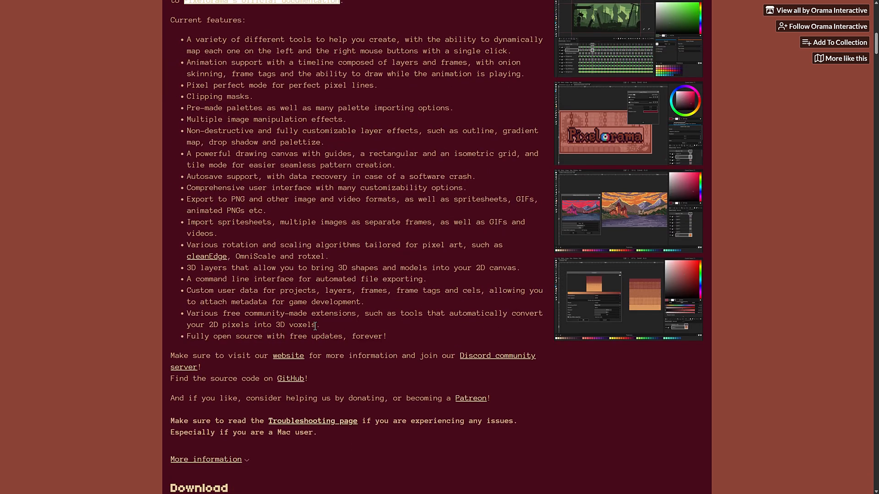
{"action": "scroll", "scroll_direction": "down", "scroll_amount": 3}
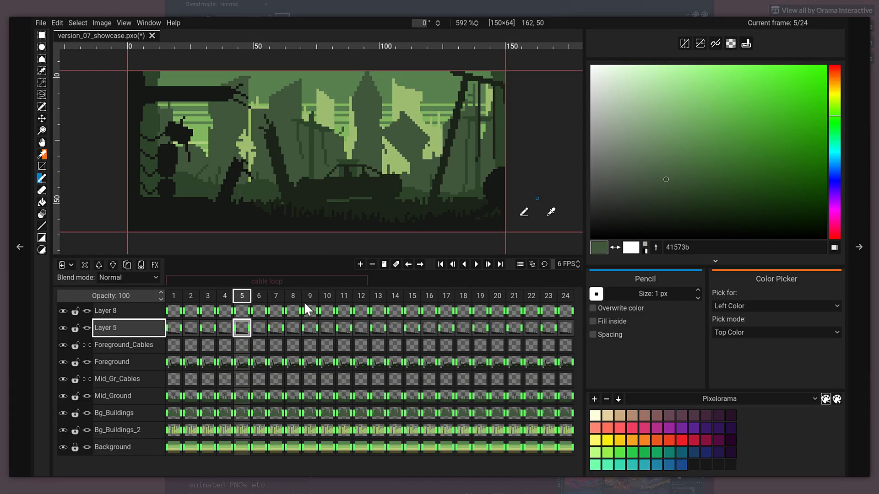
{"action": "mouse_move", "coordinate": [267, 407]}
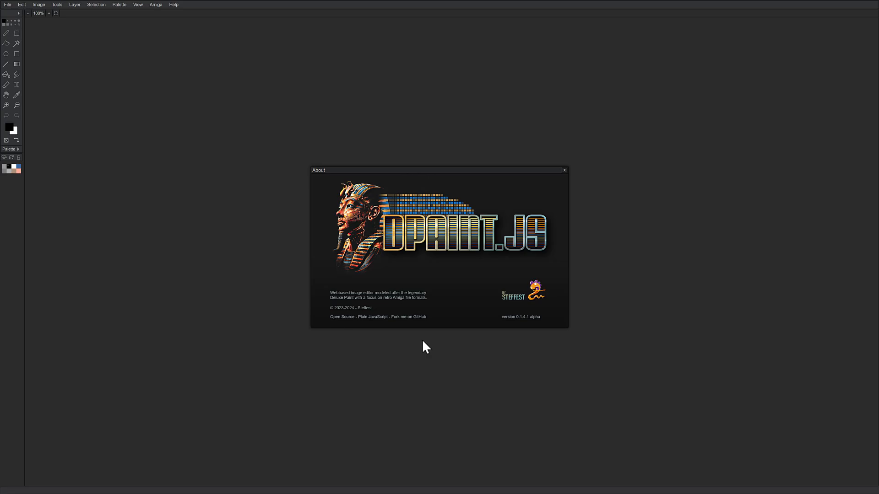
{"action": "mouse_move", "coordinate": [659, 312]}
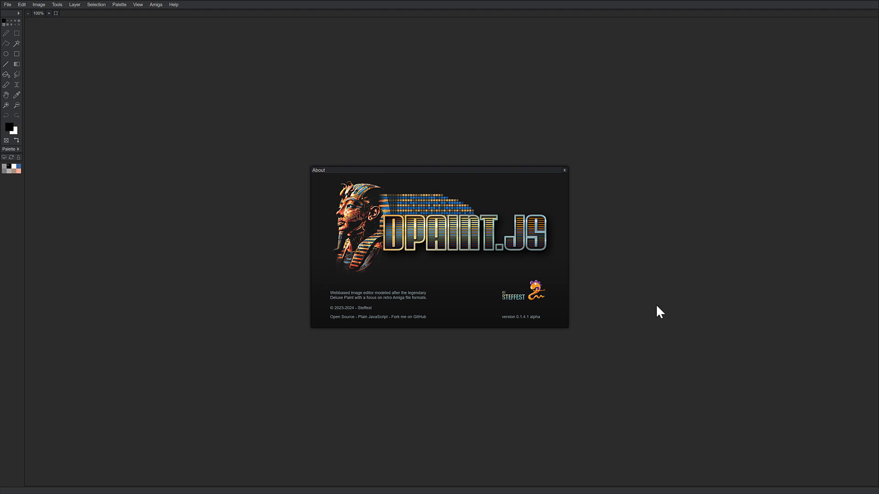
{"action": "mouse_move", "coordinate": [480, 241]}
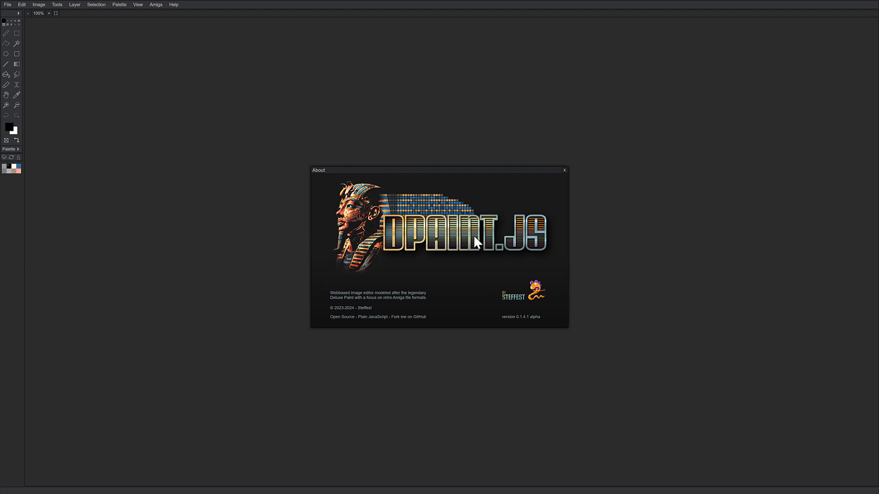
{"action": "mouse_move", "coordinate": [570, 172]}
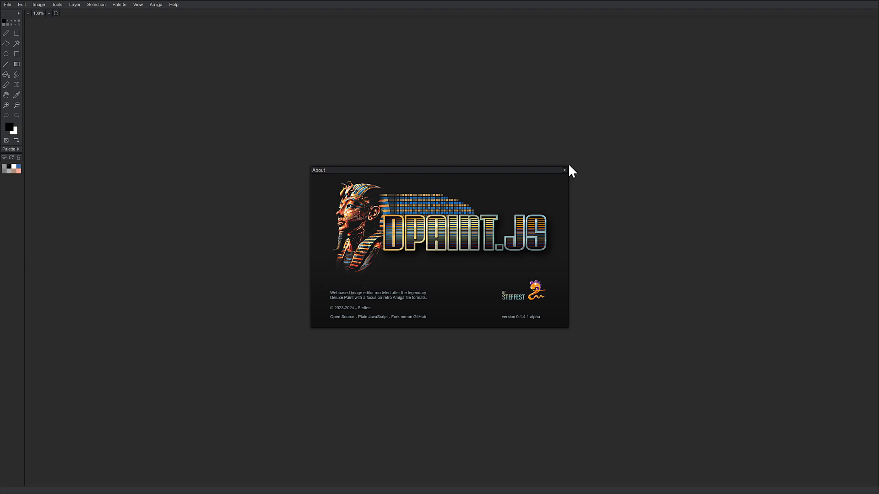
Dismiss the DPaint.js About window.
{"action": "left_click", "coordinate": [564, 170]}
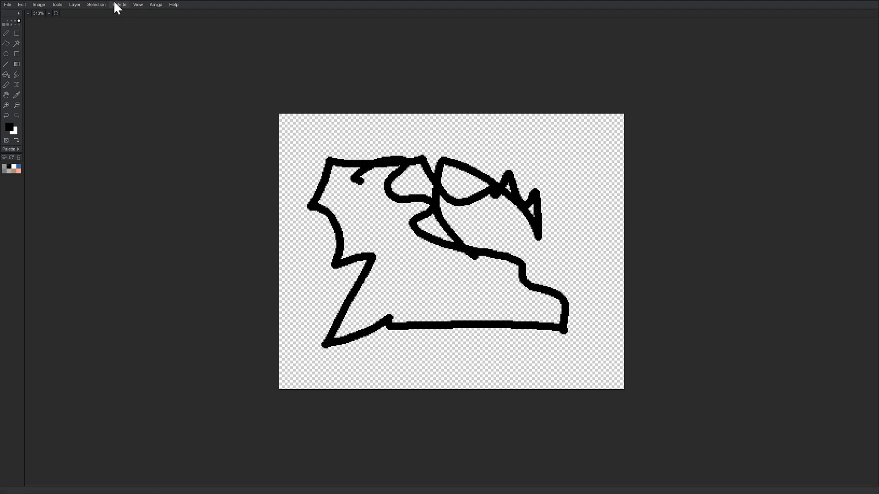
Browse the Palette and Layer menus, then show the preset palettes list.
{"action": "left_click", "coordinate": [119, 5]}
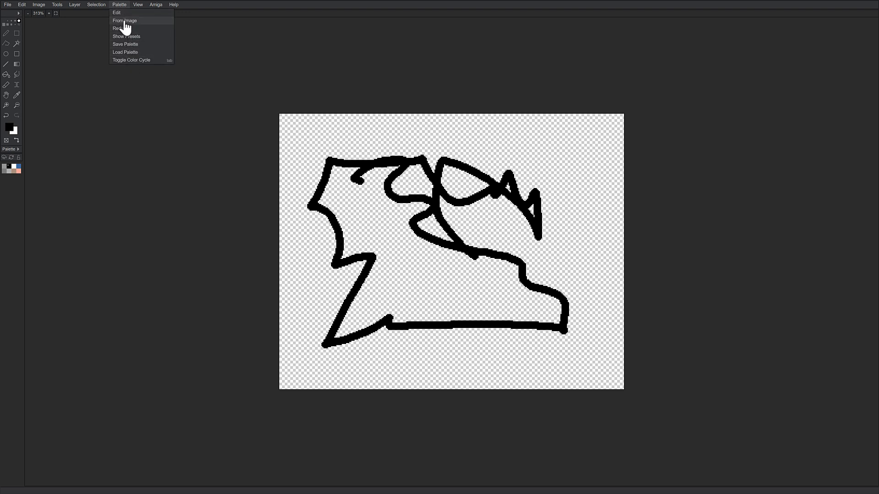
{"action": "left_click", "coordinate": [74, 4]}
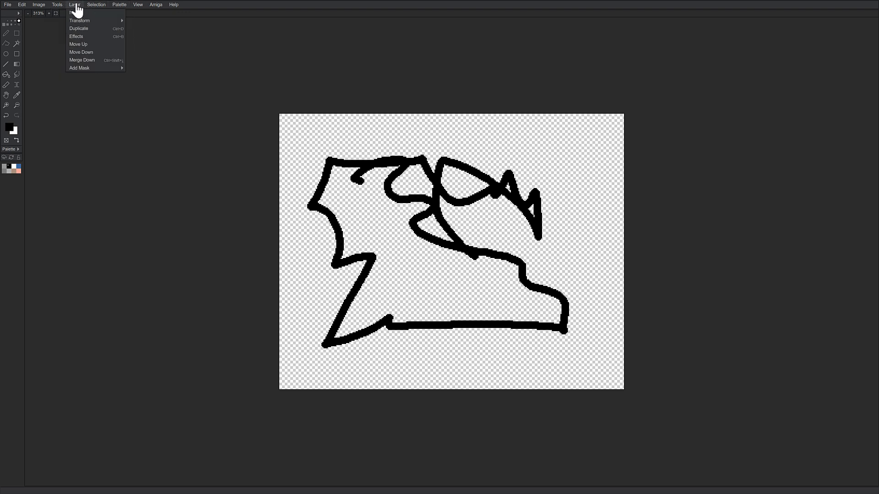
{"action": "mouse_move", "coordinate": [77, 99]}
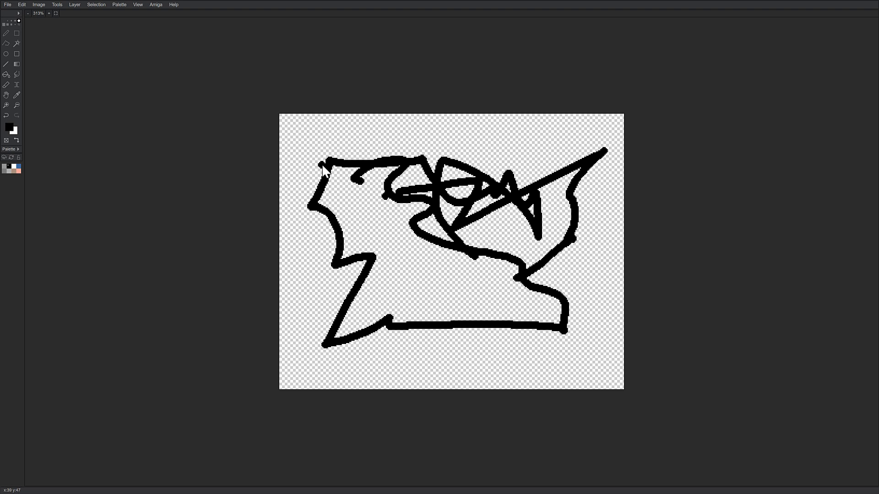
{"action": "mouse_move", "coordinate": [66, 150]}
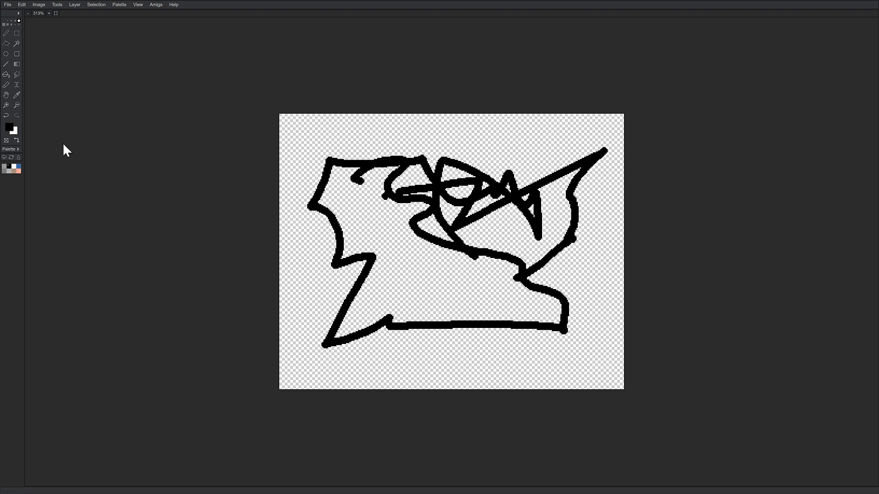
{"action": "left_click", "coordinate": [119, 5]}
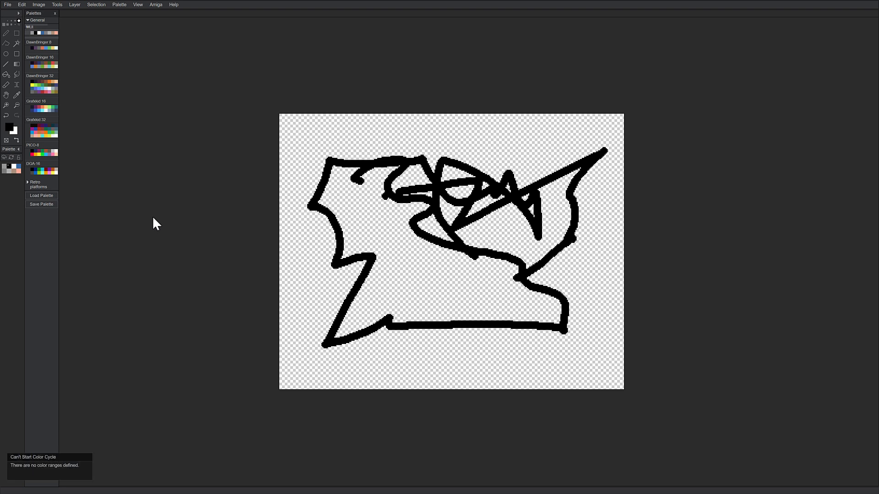
{"action": "mouse_move", "coordinate": [92, 201]}
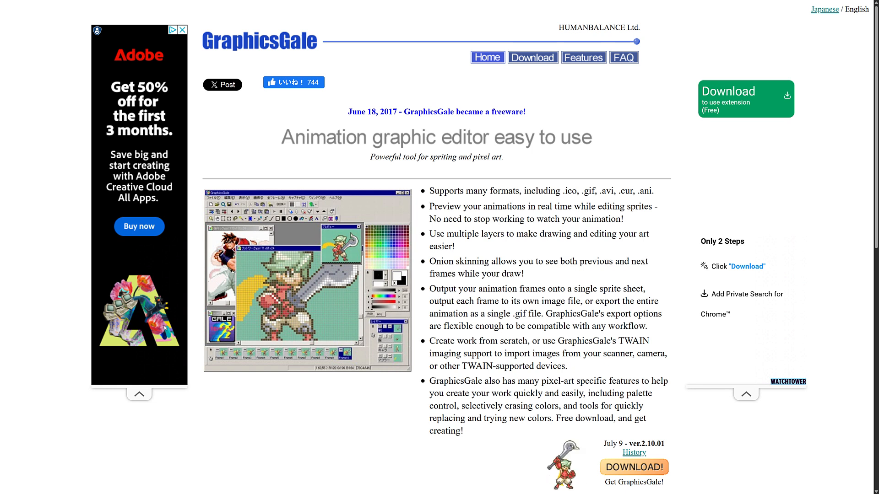
{"action": "mouse_move", "coordinate": [390, 223]}
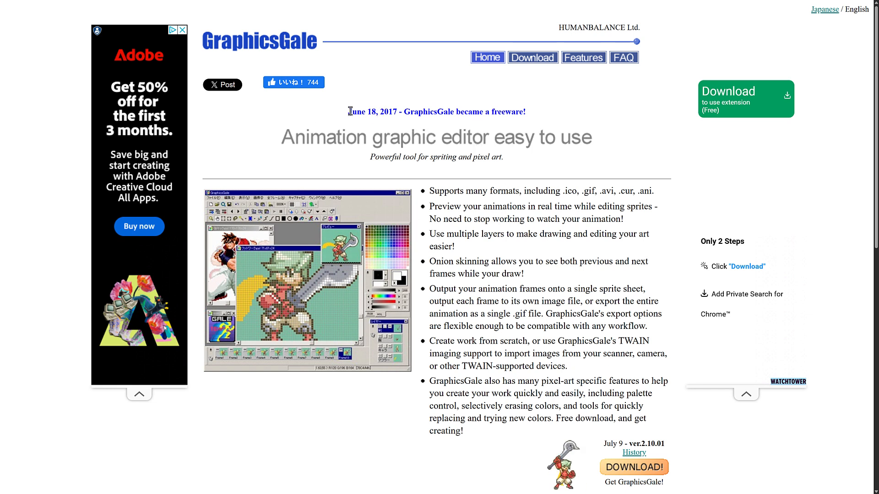
Highlight the freeware announcement, then scroll through the feature list and back up.
{"action": "left_click_drag", "start_coordinate": [348, 111], "coordinate": [525, 112]}
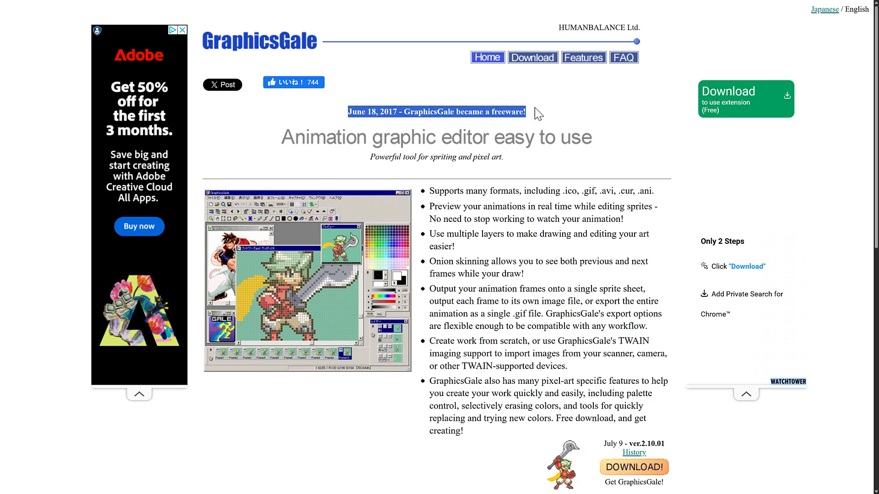
{"action": "scroll", "scroll_direction": "down", "scroll_amount": 3}
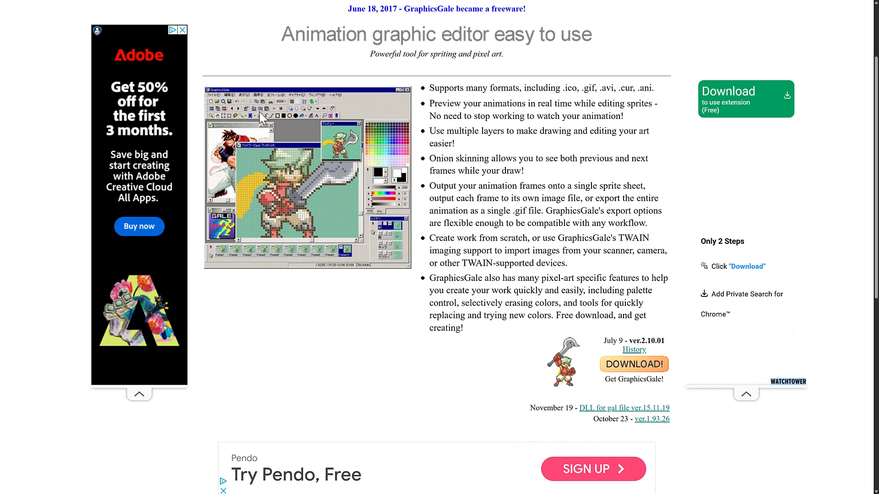
{"action": "mouse_move", "coordinate": [308, 122]}
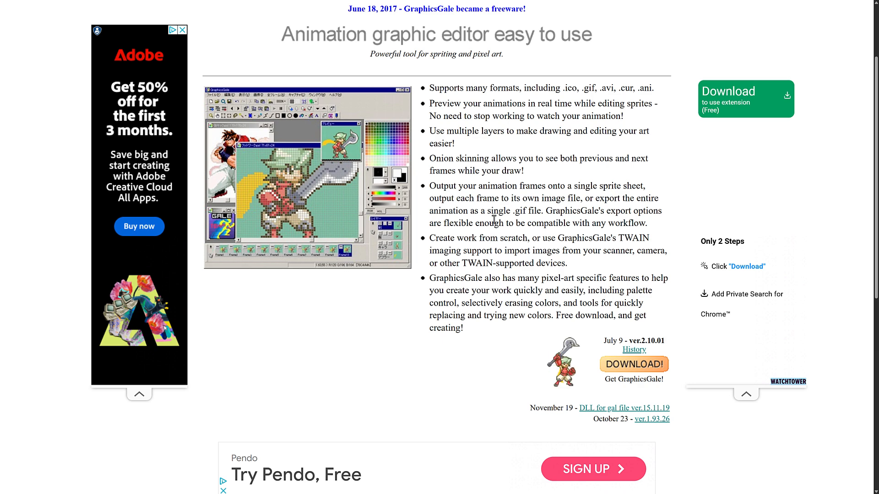
{"action": "scroll", "scroll_direction": "down", "scroll_amount": 3}
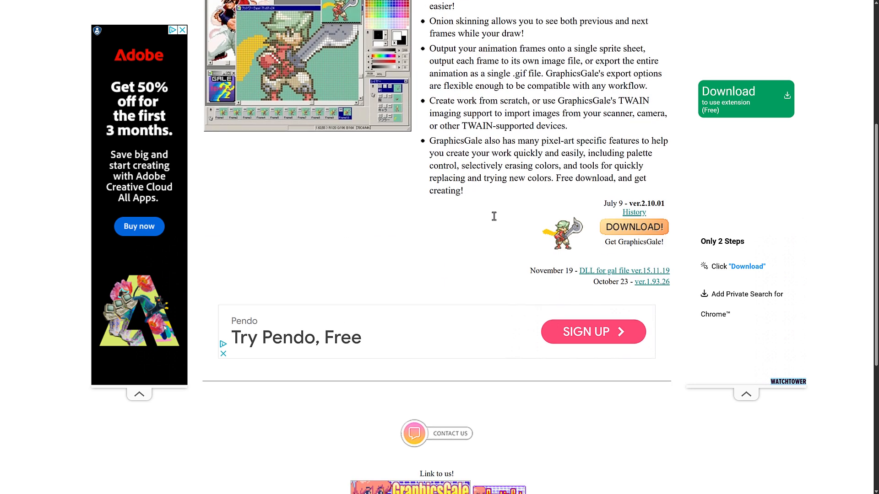
{"action": "scroll", "scroll_direction": "up", "scroll_amount": 3}
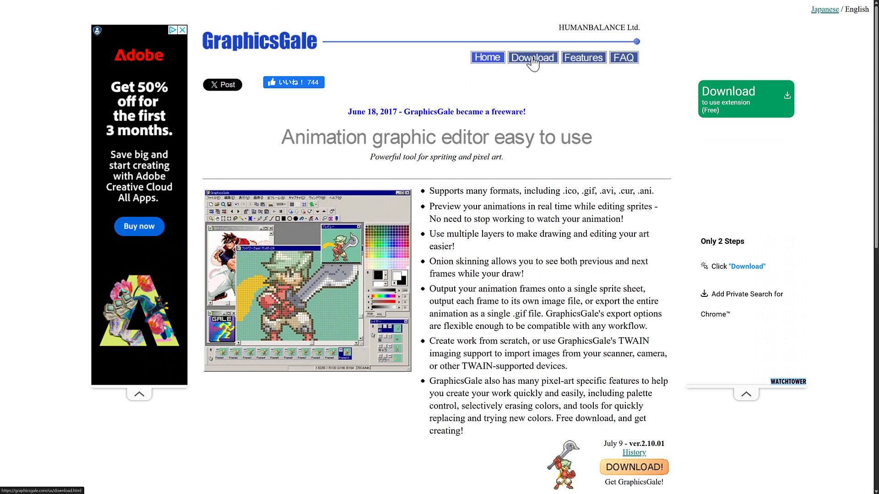
Download the previous GraphicsGale ver.2.10.00 installer from the Download page.
{"action": "left_click", "coordinate": [532, 57]}
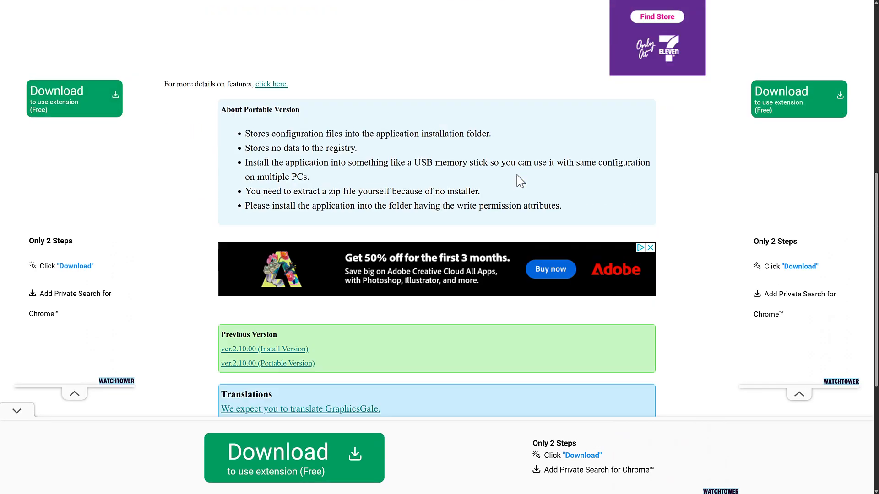
{"action": "scroll", "scroll_direction": "down", "scroll_amount": 3}
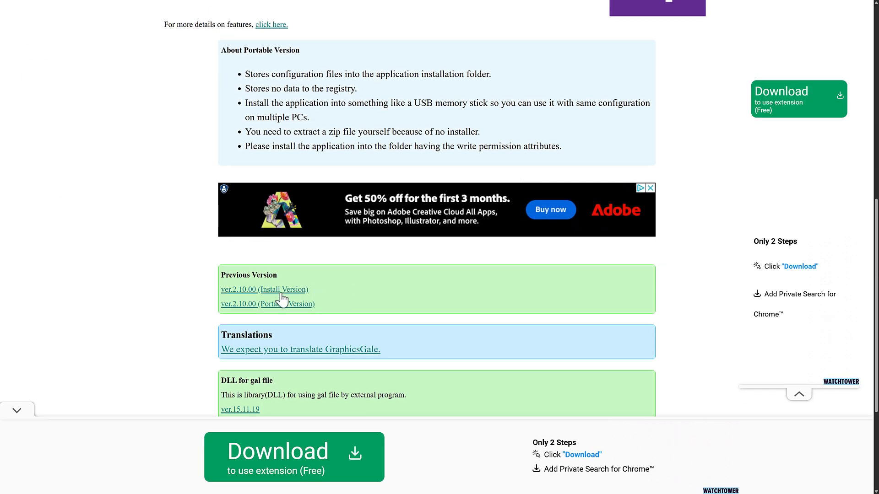
{"action": "left_click", "coordinate": [267, 304]}
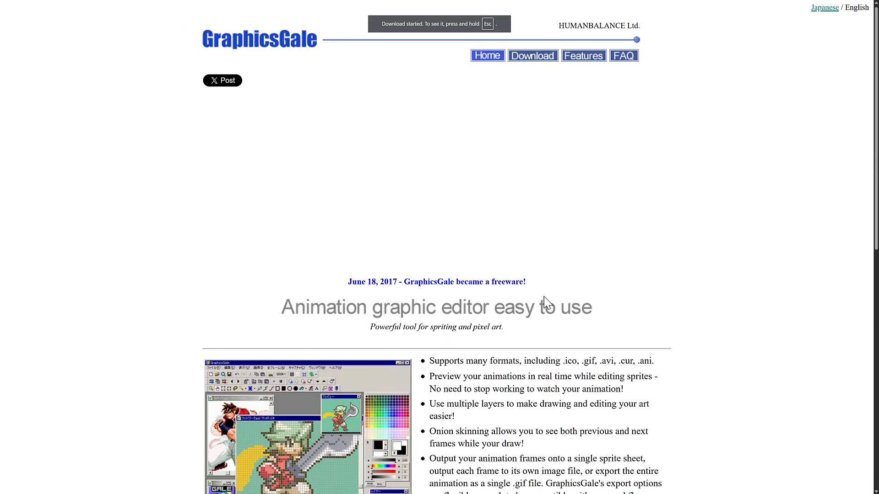
{"action": "scroll", "scroll_direction": "down", "scroll_amount": 3}
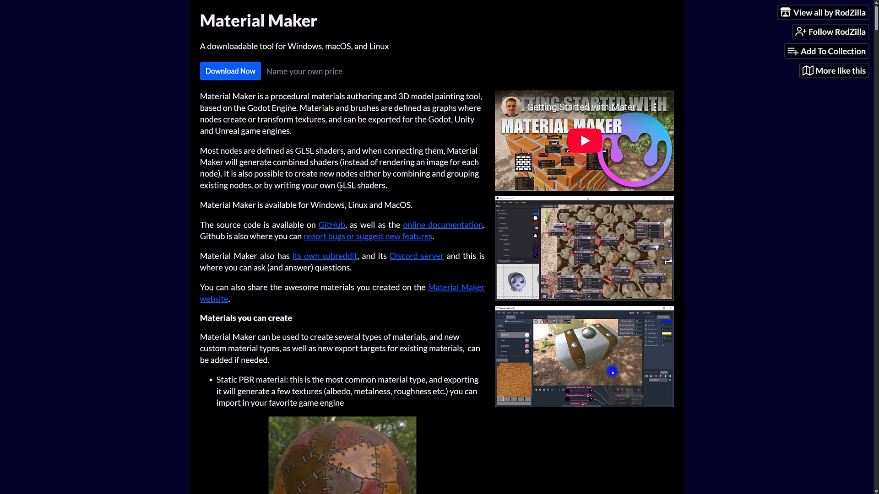
{"action": "mouse_move", "coordinate": [406, 257]}
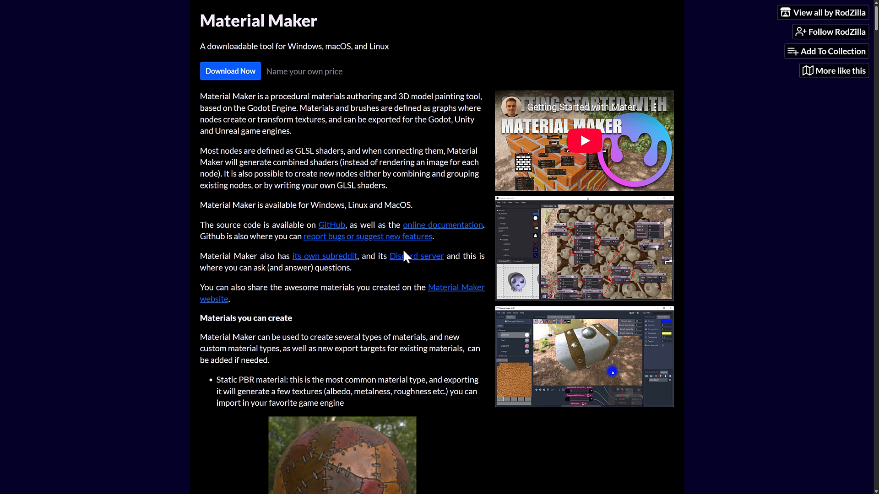
Scroll through Material Maker's description, features and download files, then back up.
{"action": "scroll", "scroll_direction": "down", "scroll_amount": 3}
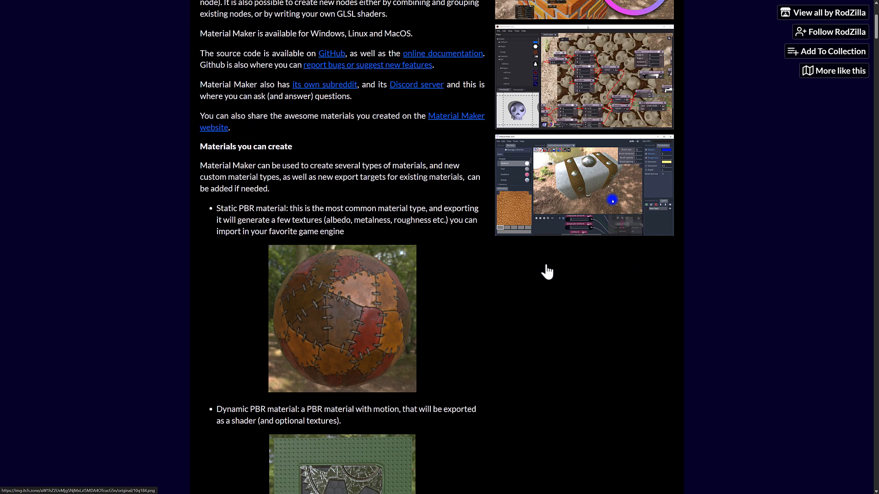
{"action": "scroll", "scroll_direction": "down", "scroll_amount": 3}
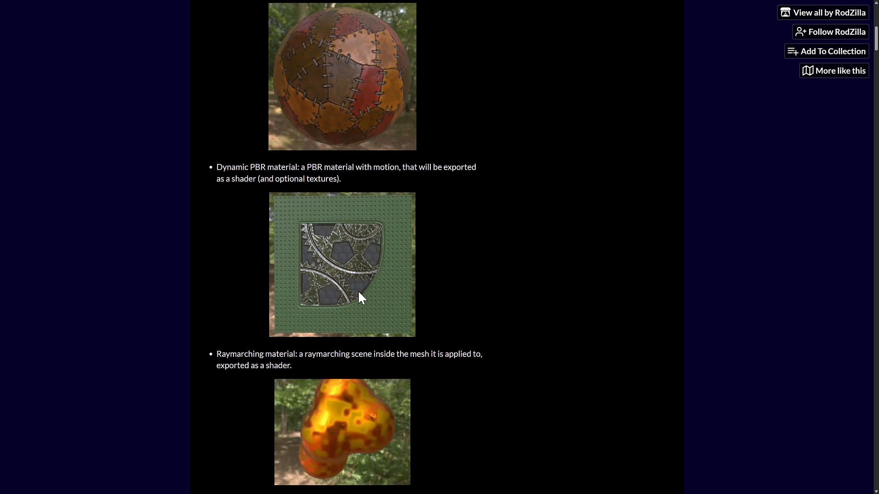
{"action": "scroll", "scroll_direction": "down", "scroll_amount": 3}
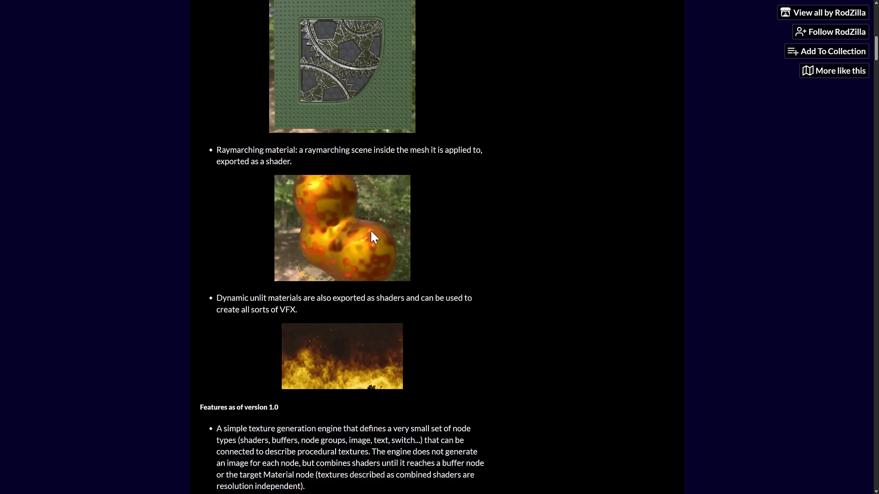
{"action": "scroll", "scroll_direction": "down", "scroll_amount": 3}
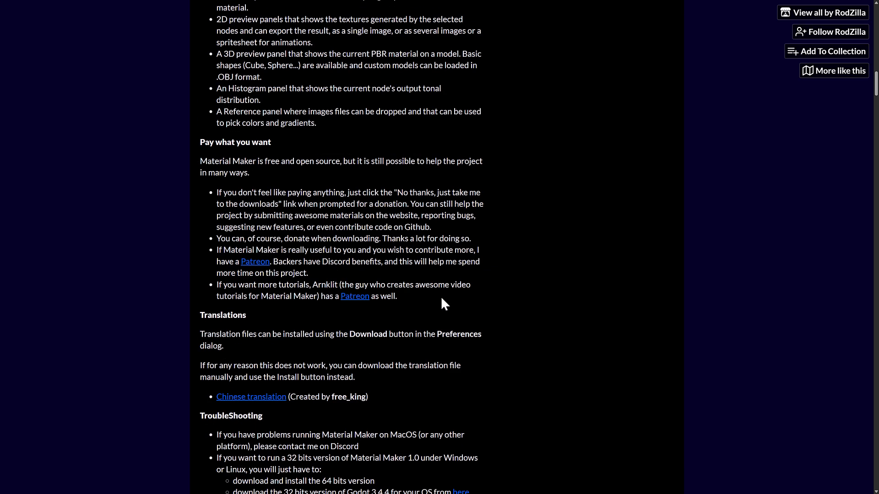
{"action": "scroll", "scroll_direction": "down", "scroll_amount": 3}
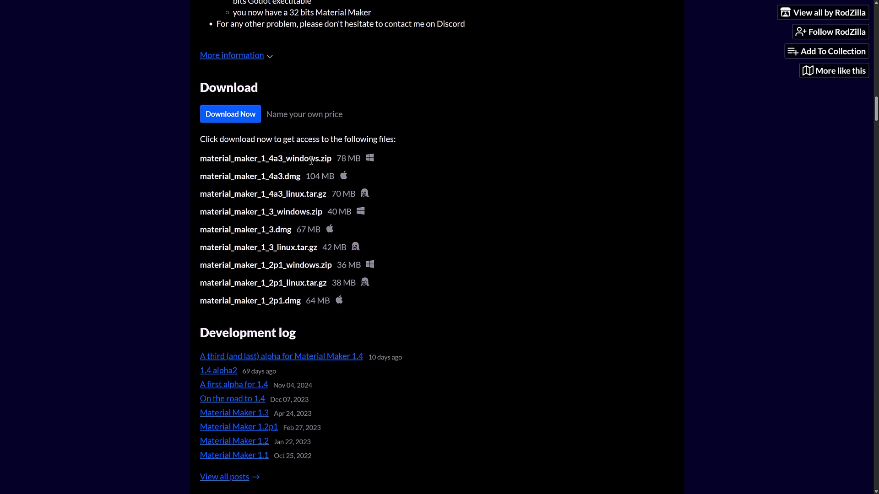
{"action": "mouse_move", "coordinate": [324, 180]}
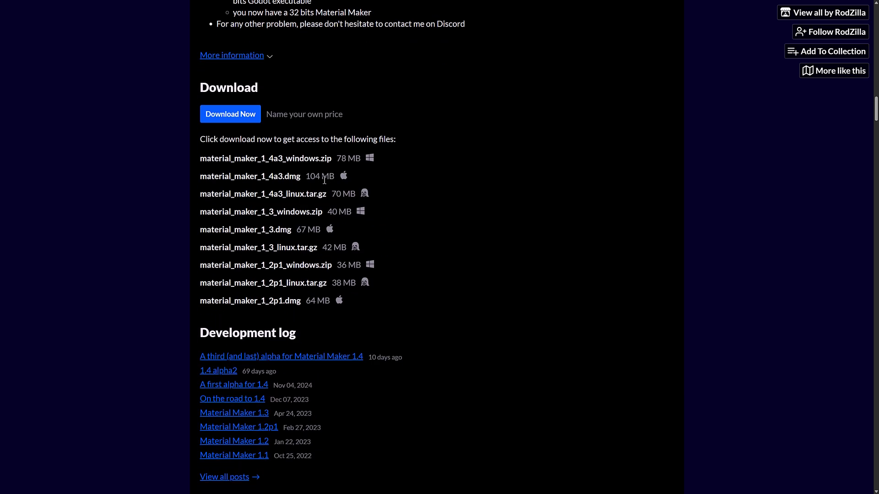
{"action": "scroll", "scroll_direction": "up", "scroll_amount": 3}
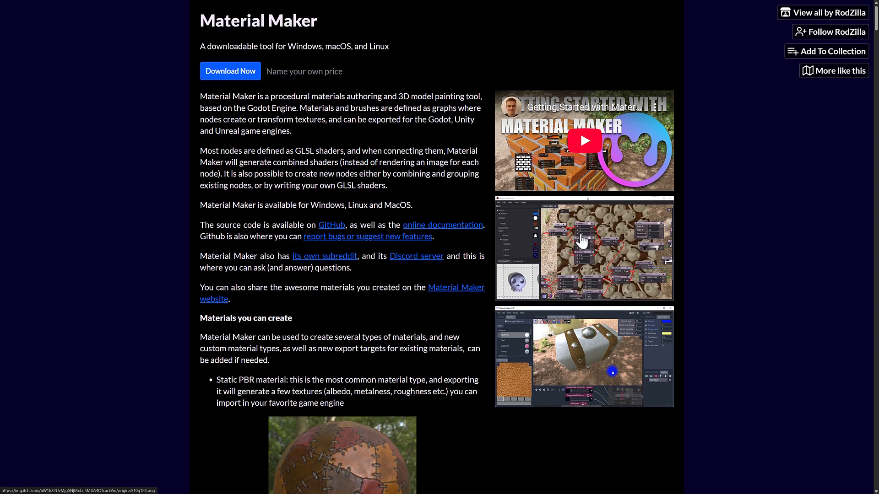
{"action": "mouse_move", "coordinate": [207, 316]}
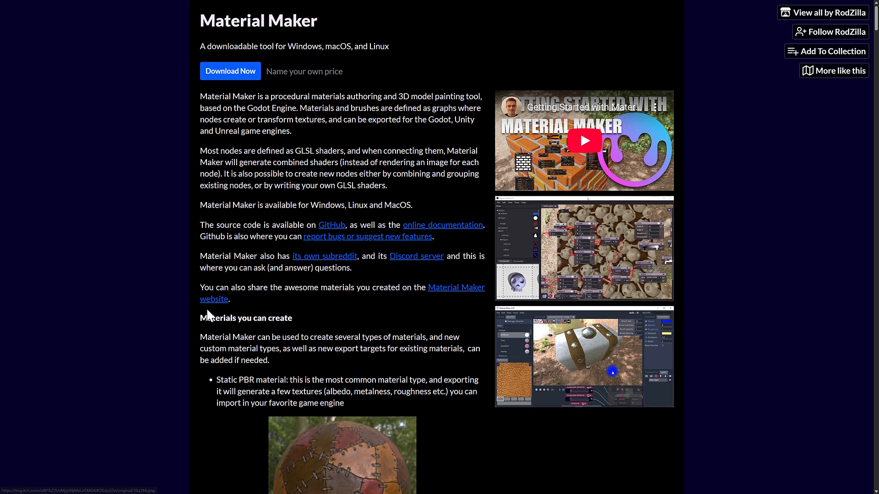
{"action": "mouse_move", "coordinate": [269, 227]}
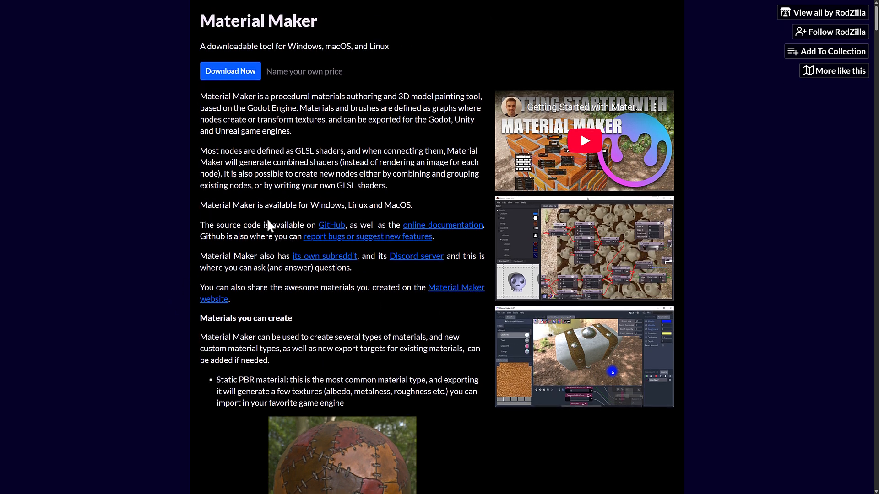
{"action": "mouse_move", "coordinate": [456, 287]}
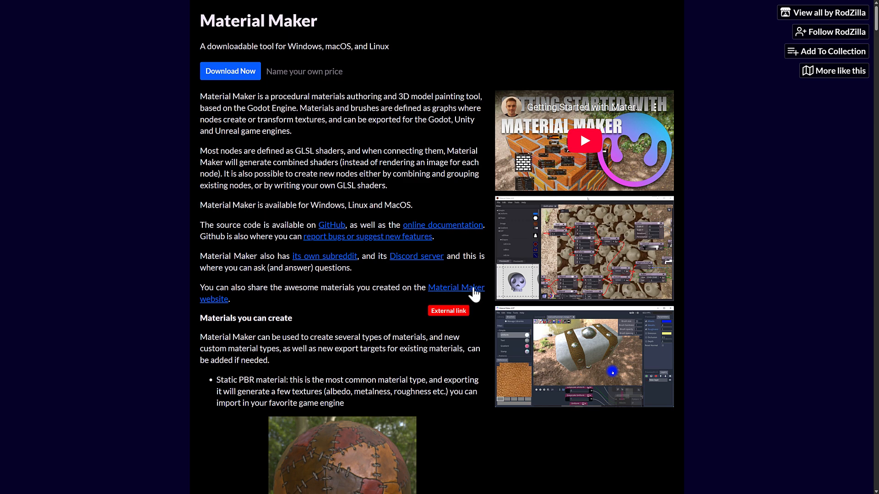
Go to the Material Maker website and browse its community Assets gallery.
{"action": "left_click", "coordinate": [454, 287]}
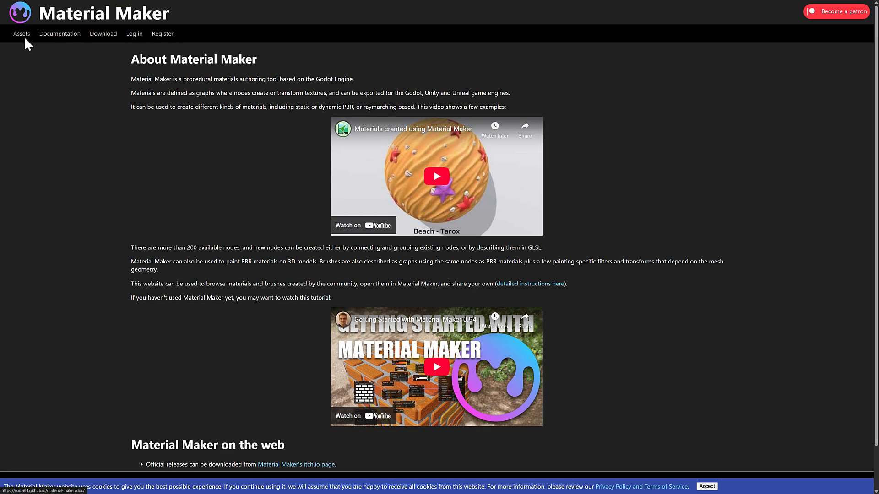
{"action": "left_click", "coordinate": [21, 33]}
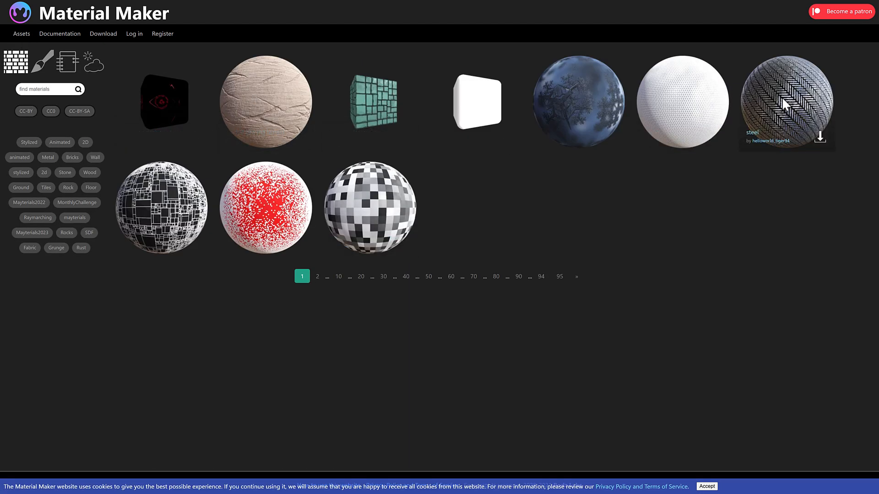
{"action": "mouse_move", "coordinate": [154, 193]}
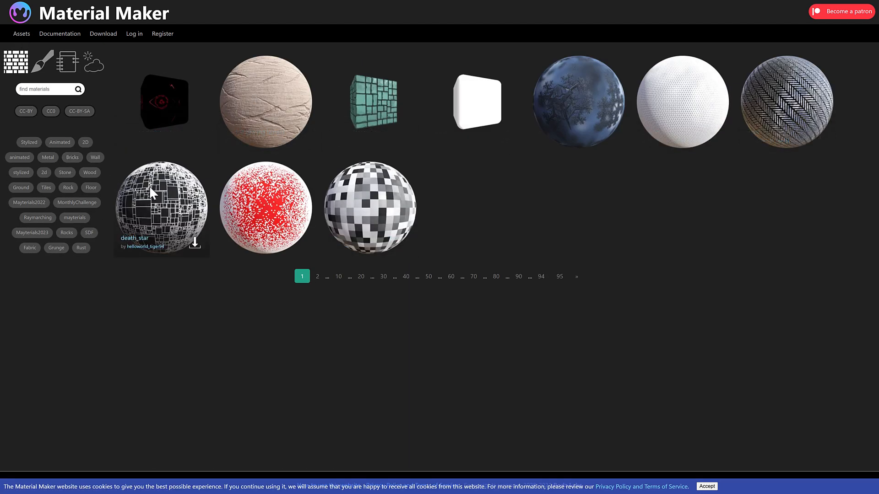
{"action": "mouse_move", "coordinate": [161, 193]}
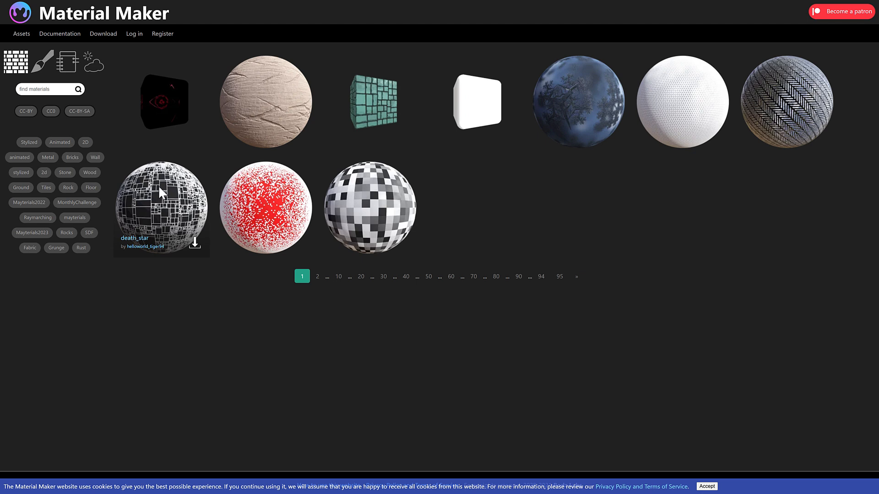
{"action": "mouse_move", "coordinate": [42, 67]}
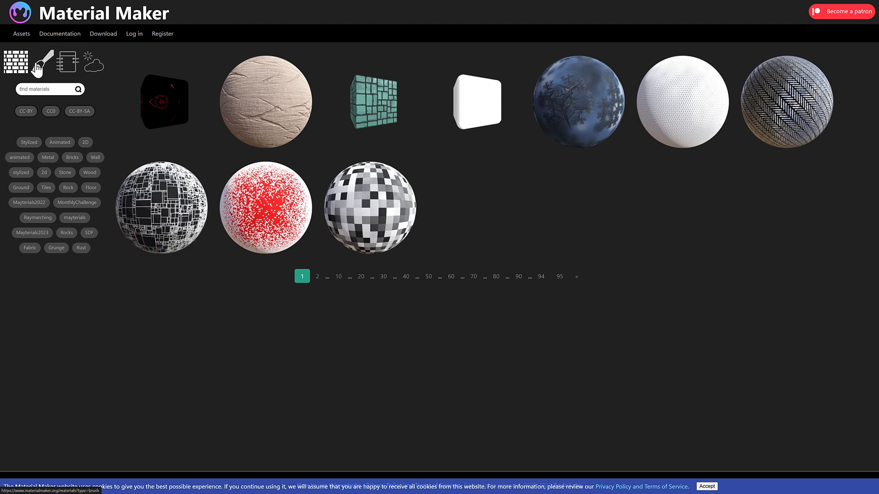
{"action": "mouse_move", "coordinate": [232, 84]}
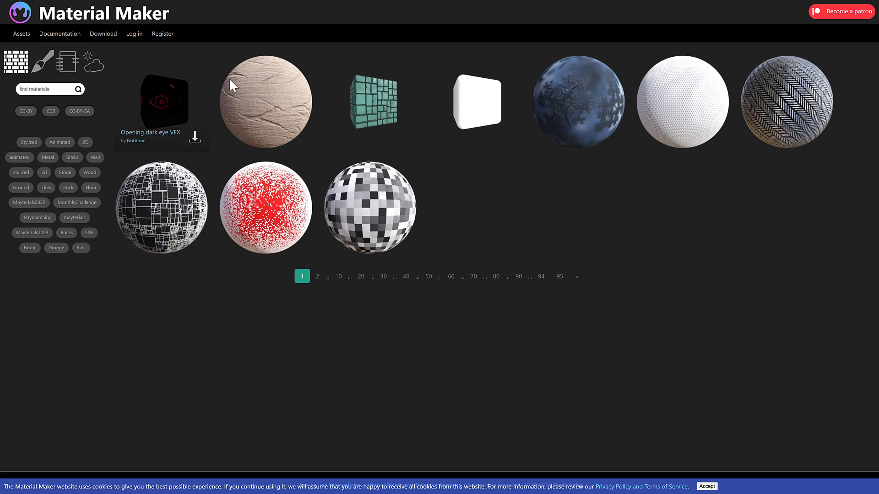
{"action": "mouse_move", "coordinate": [369, 109]}
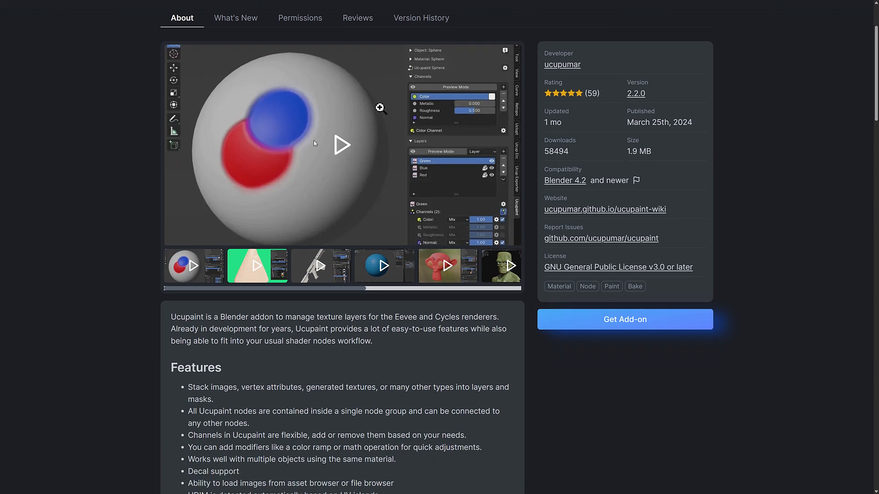
View the green-haired character and red robot renders, then scroll Ucupaint's feature list.
{"action": "scroll", "scroll_direction": "right", "scroll_amount": 3}
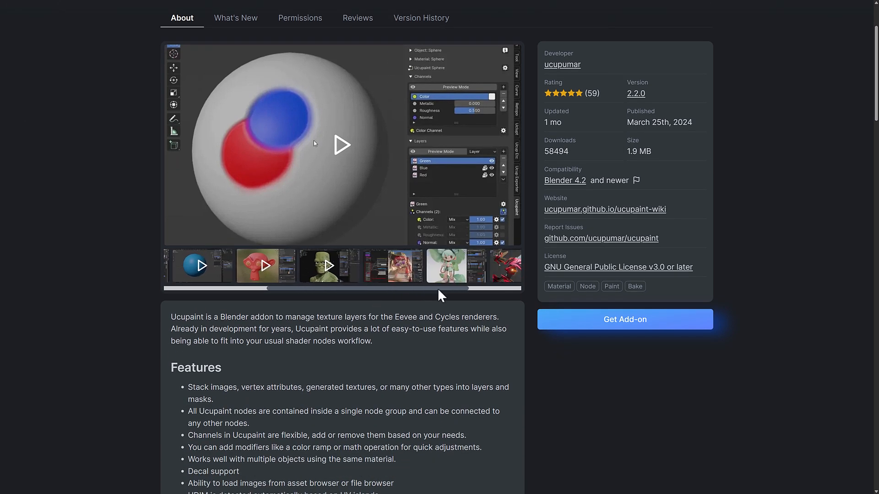
{"action": "left_click", "coordinate": [363, 266]}
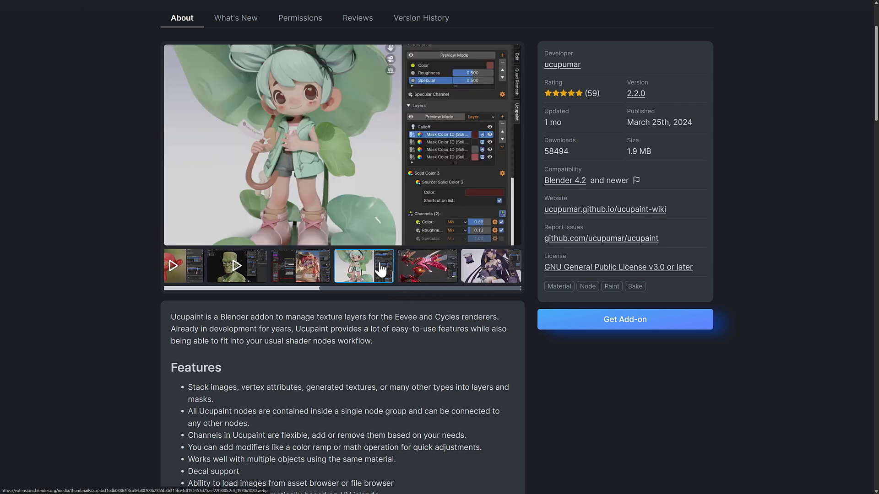
{"action": "left_click", "coordinate": [427, 265]}
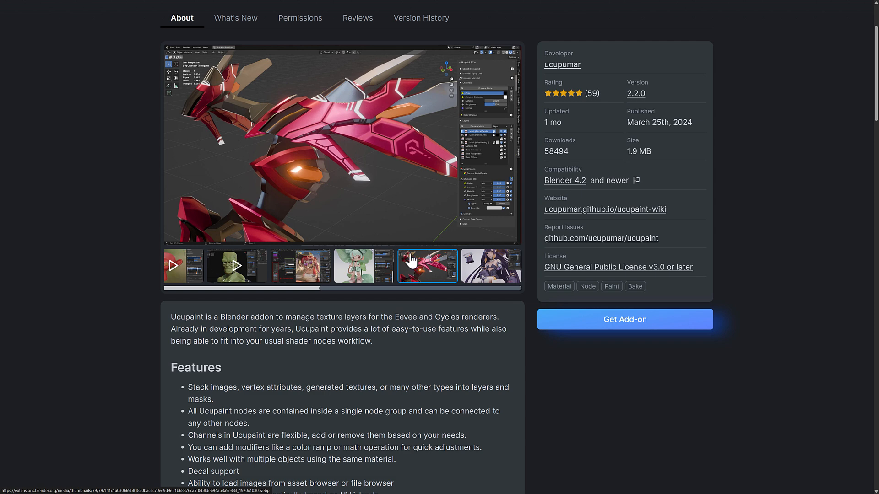
{"action": "scroll", "scroll_direction": "down", "scroll_amount": 3}
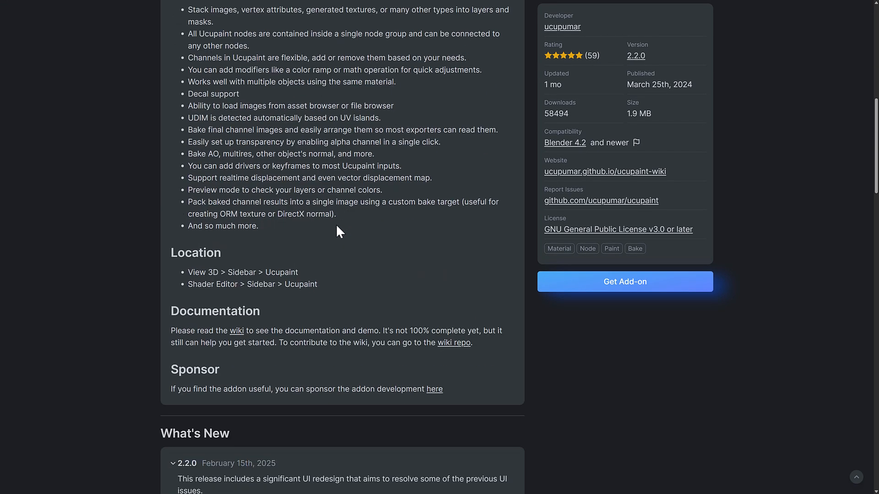
{"action": "scroll", "scroll_direction": "down", "scroll_amount": 3}
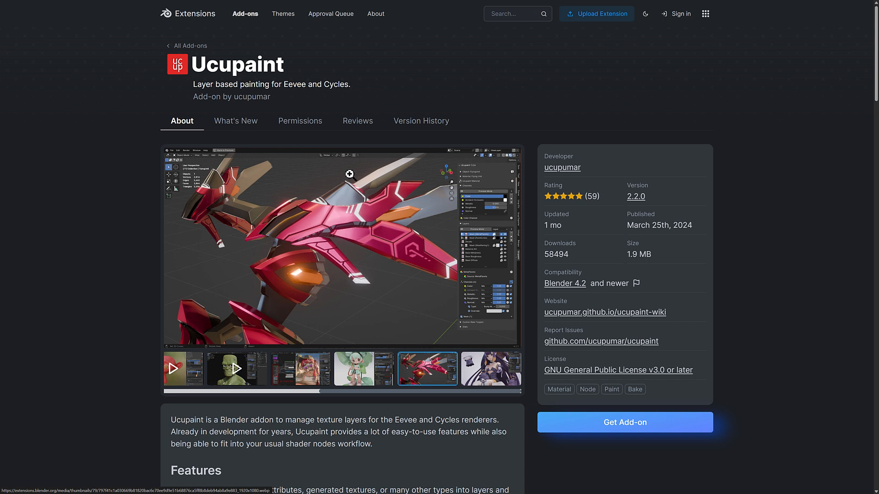
{"action": "mouse_move", "coordinate": [348, 188]}
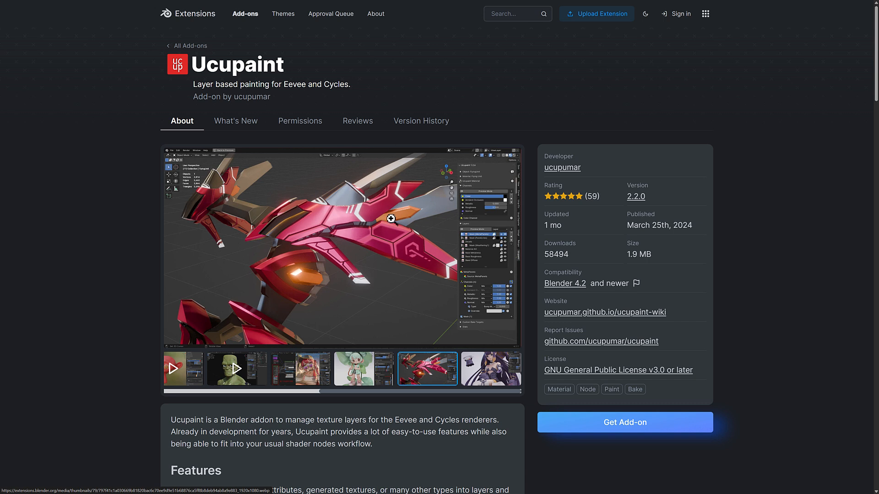
{"action": "mouse_move", "coordinate": [341, 320]}
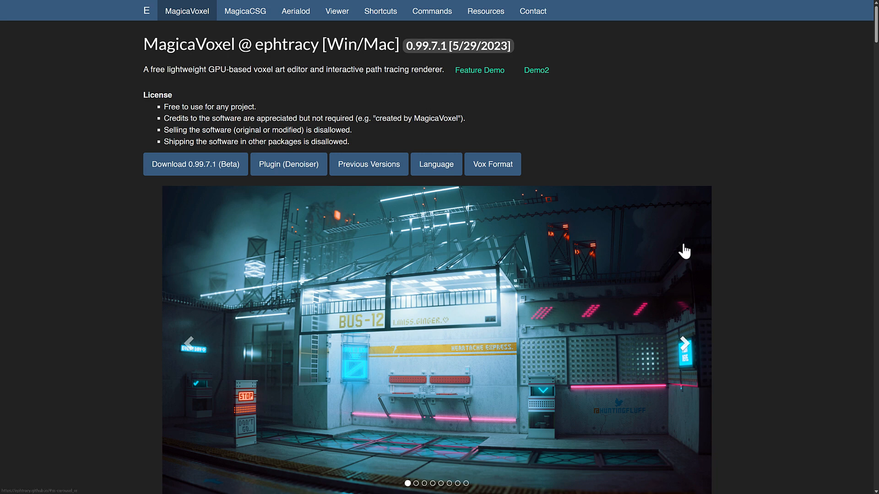
Advance the MagicaVoxel showcase slideshow through three renders.
{"action": "scroll", "scroll_direction": "down", "scroll_amount": 3}
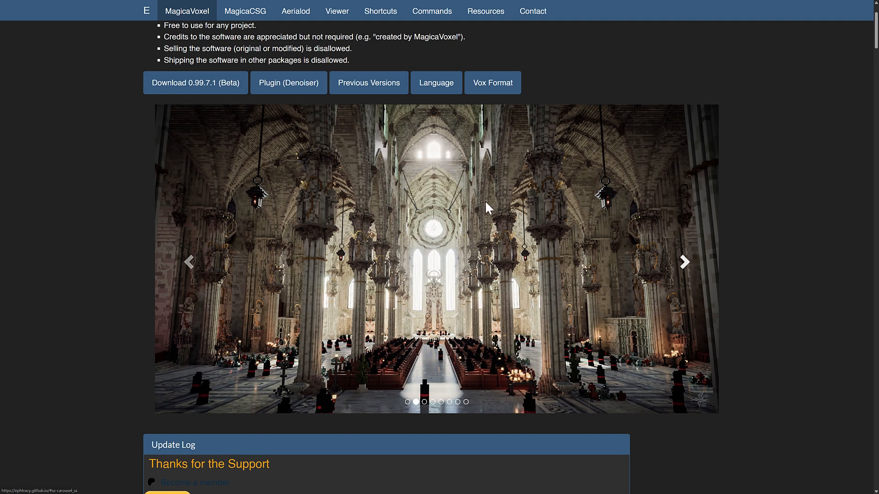
{"action": "mouse_move", "coordinate": [631, 181]}
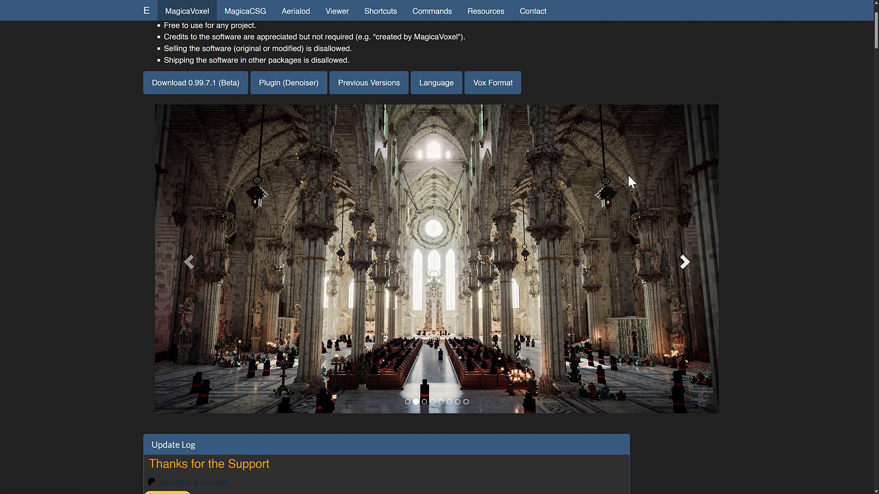
{"action": "left_click", "coordinate": [683, 262]}
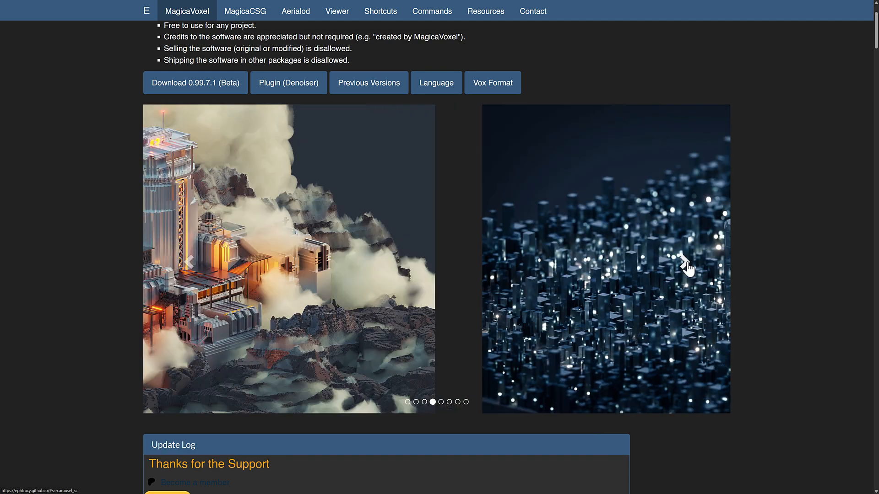
{"action": "left_click", "coordinate": [683, 265]}
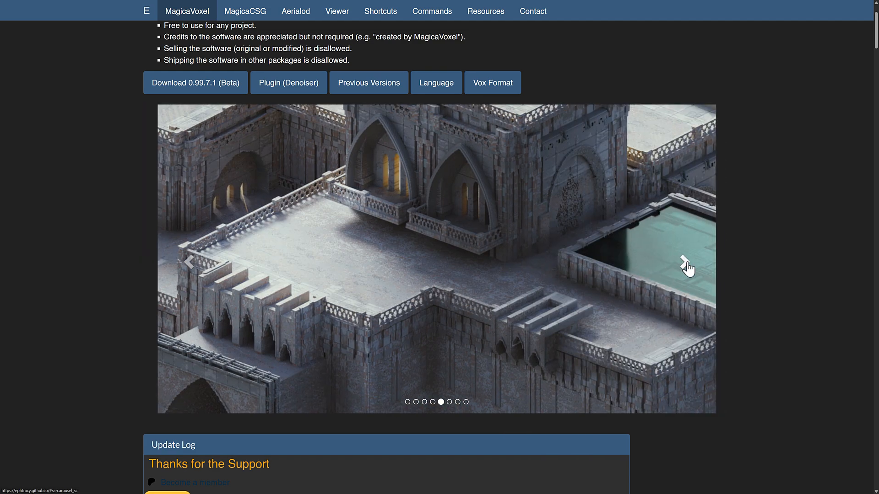
{"action": "left_click", "coordinate": [685, 261]}
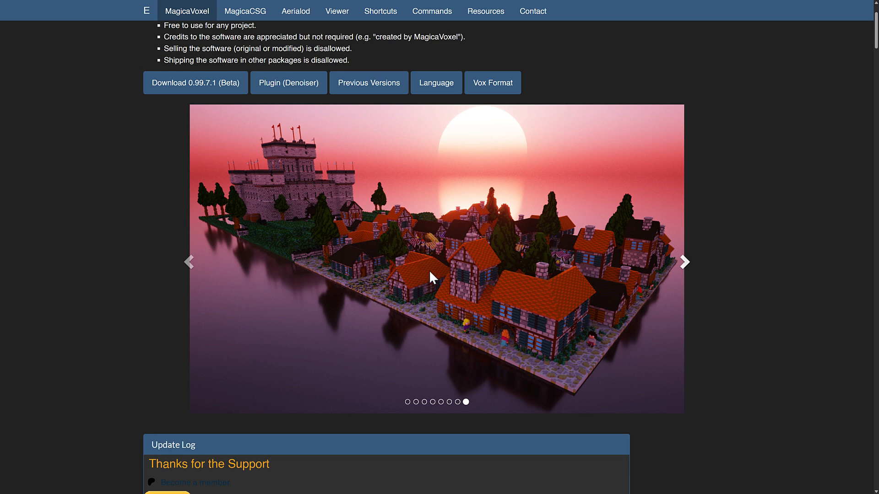
Open the MagicaVoxel 0.99.7.1 GitHub release download page.
{"action": "scroll", "scroll_direction": "up", "scroll_amount": 3}
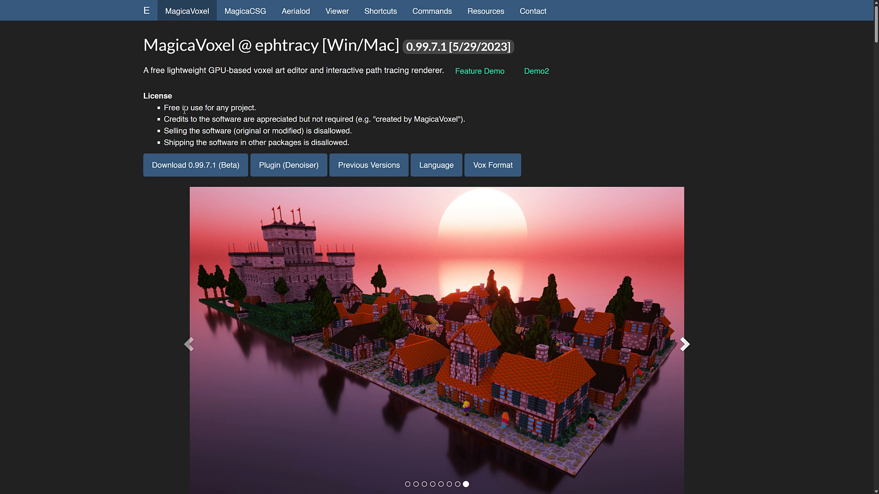
{"action": "mouse_move", "coordinate": [384, 112]}
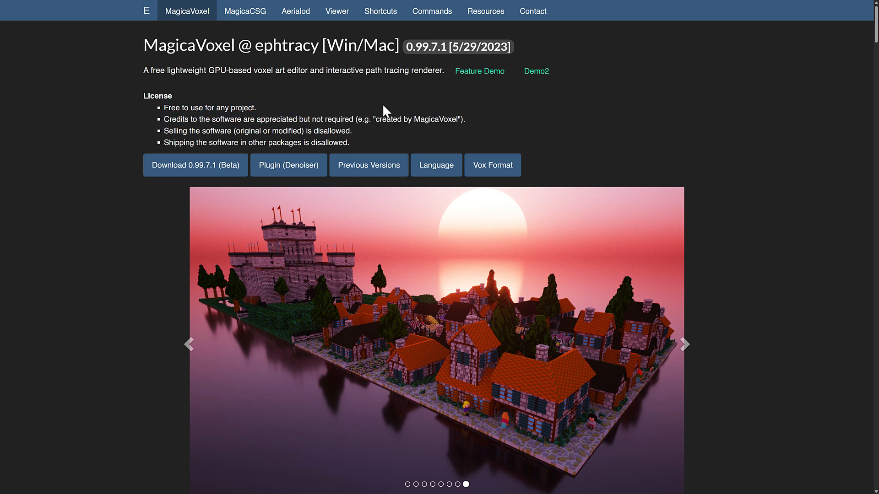
{"action": "scroll", "scroll_direction": "down", "scroll_amount": 3}
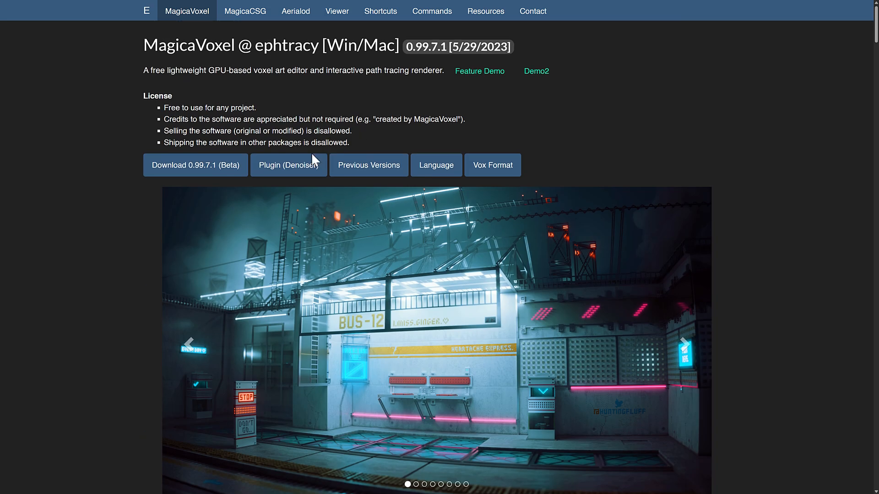
{"action": "mouse_move", "coordinate": [185, 168]}
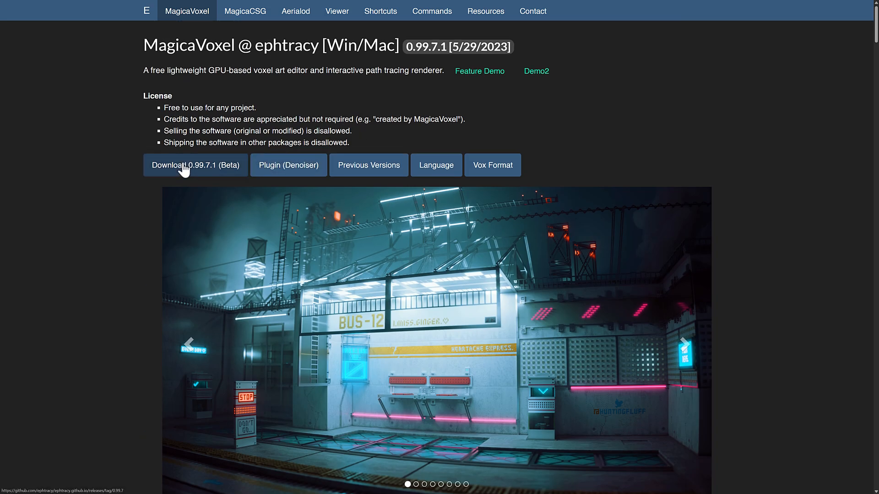
{"action": "left_click", "coordinate": [194, 165]}
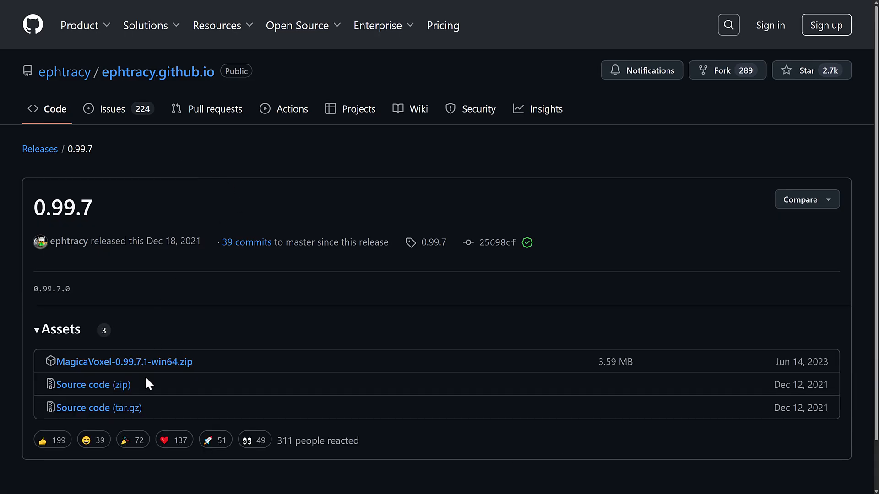
{"action": "mouse_move", "coordinate": [324, 330]}
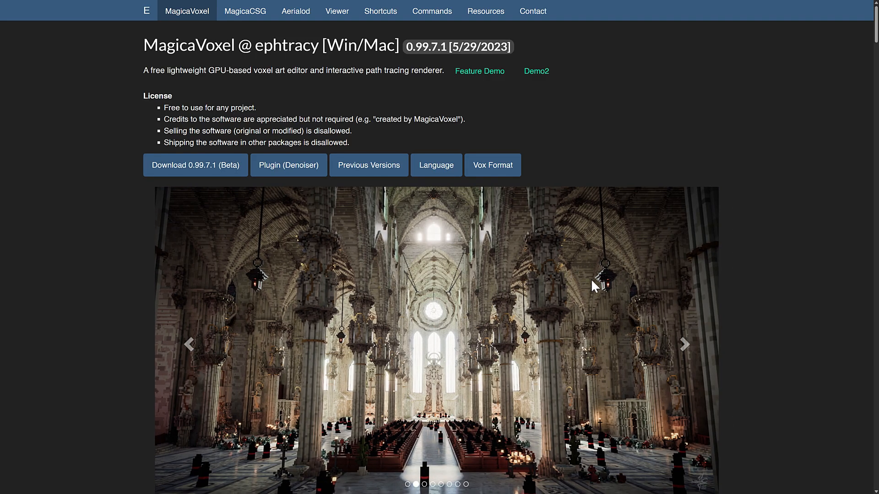
{"action": "mouse_move", "coordinate": [533, 119]}
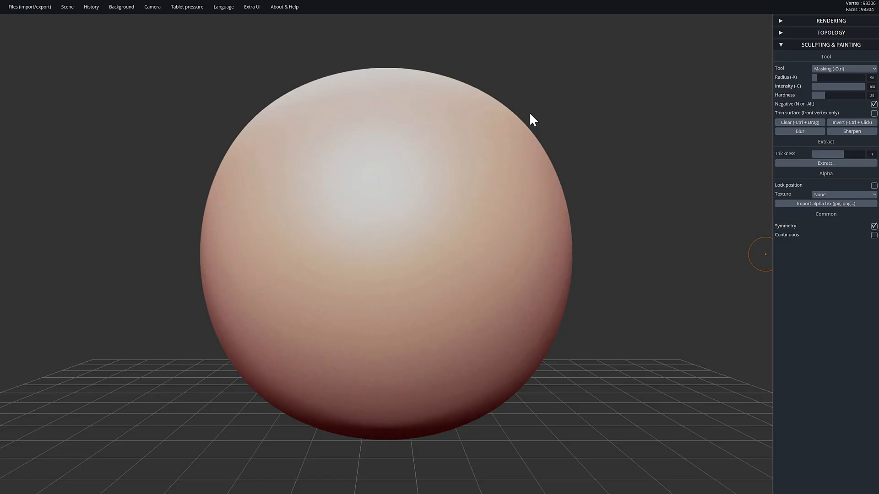
Switch to the symmetric Brush and sculpt brows, nose, dark mouth, chin and ear bumps on the sphere.
{"action": "left_click", "coordinate": [844, 68]}
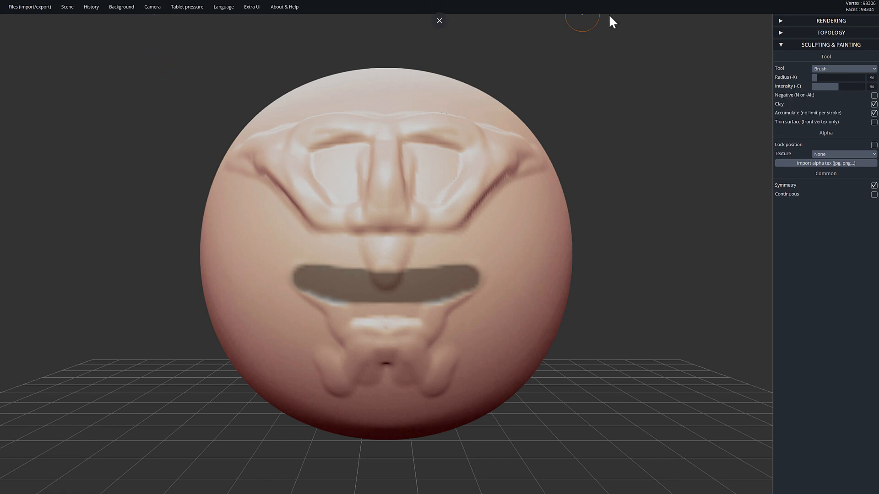
{"action": "left_click", "coordinate": [252, 7]}
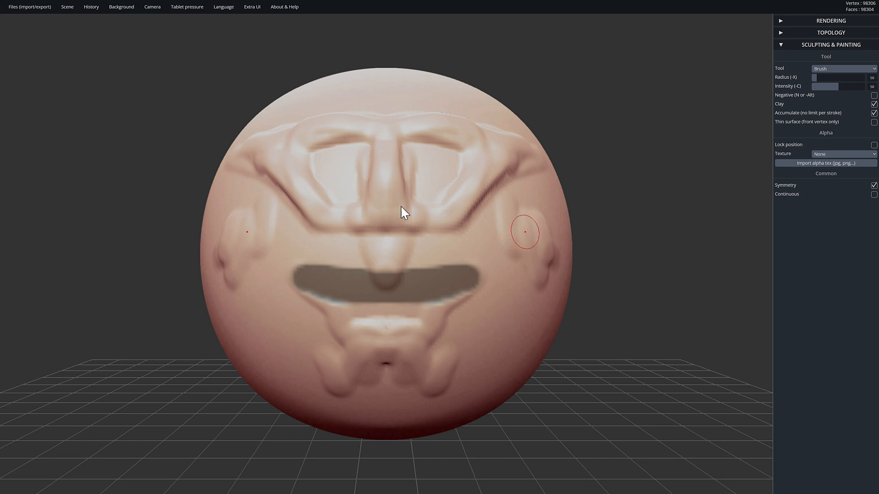
{"action": "left_click", "coordinate": [28, 7]}
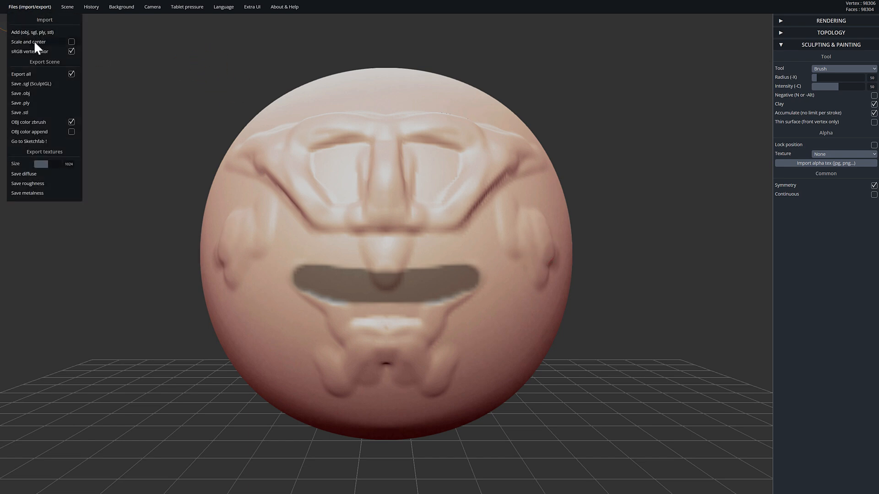
{"action": "mouse_move", "coordinate": [22, 96]}
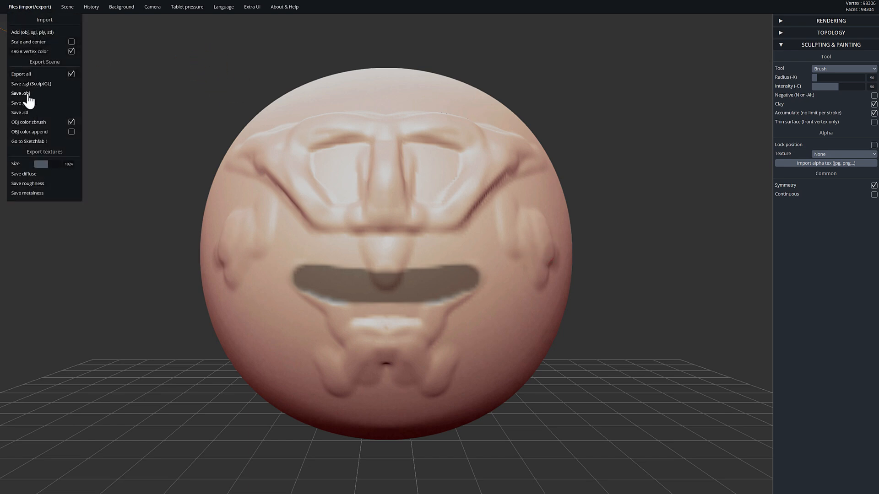
{"action": "mouse_move", "coordinate": [30, 112]}
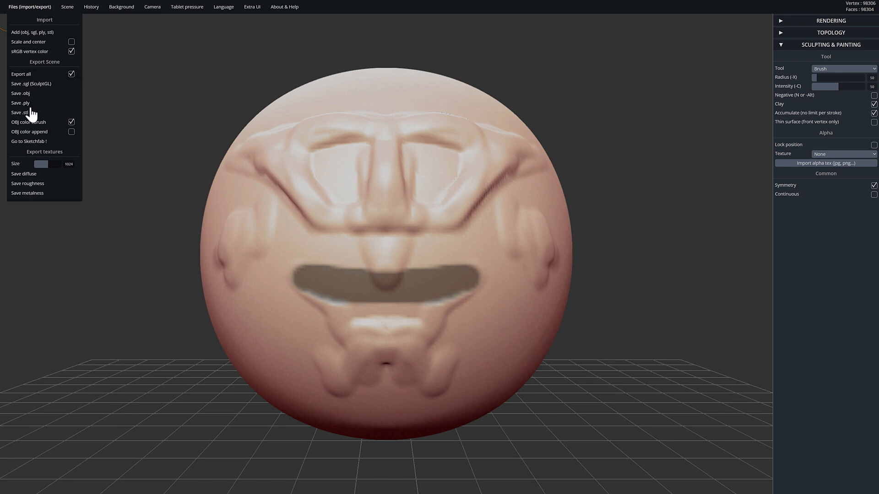
{"action": "mouse_move", "coordinate": [26, 97]}
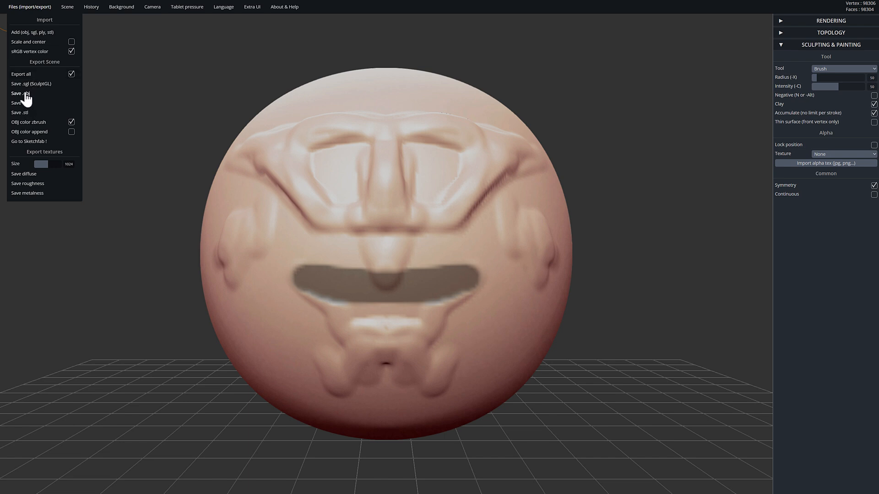
{"action": "mouse_move", "coordinate": [27, 101]}
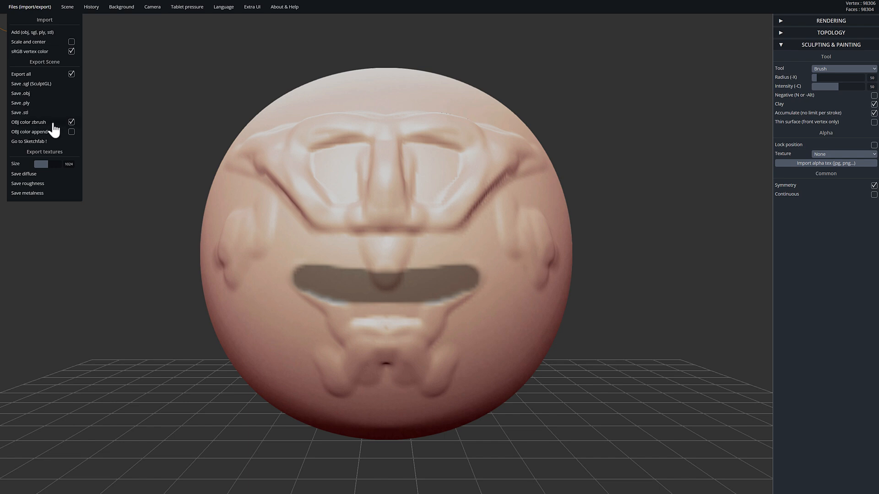
{"action": "left_click", "coordinate": [349, 188]}
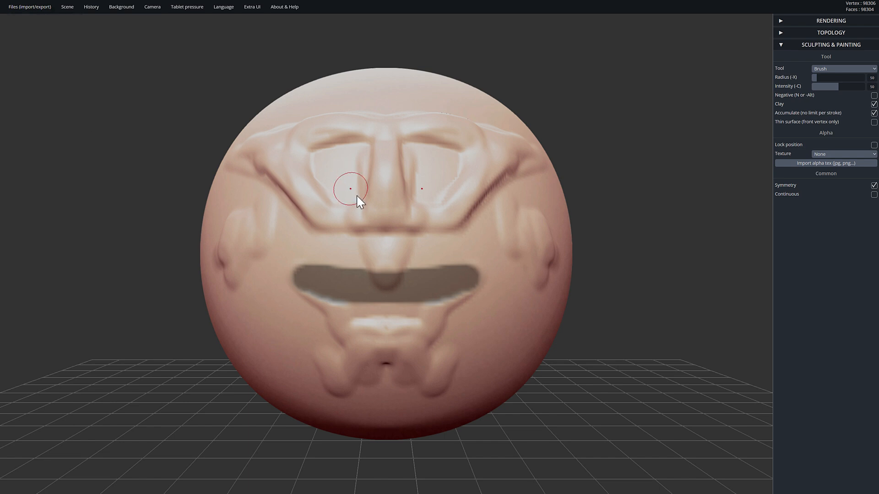
Drag Clay brush strokes across the upper face, reworking the brow and nose region.
{"action": "left_click_drag", "start_coordinate": [359, 202], "coordinate": [500, 212]}
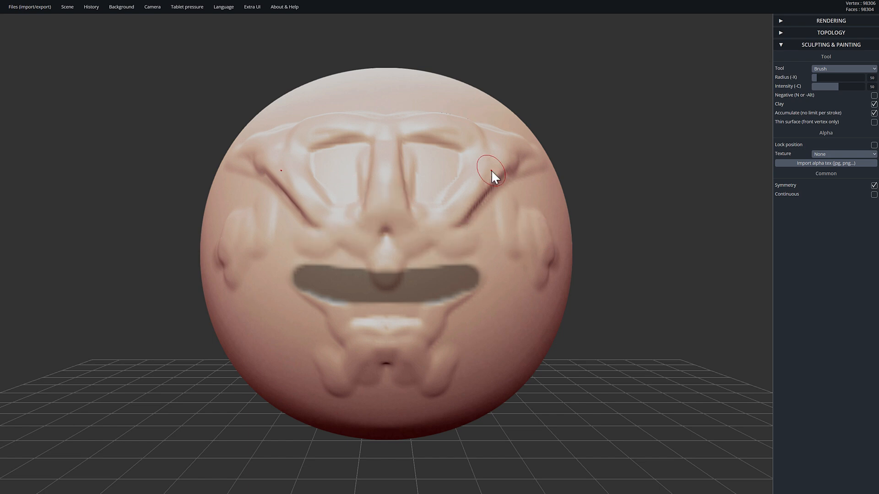
{"action": "mouse_move", "coordinate": [20, 105]}
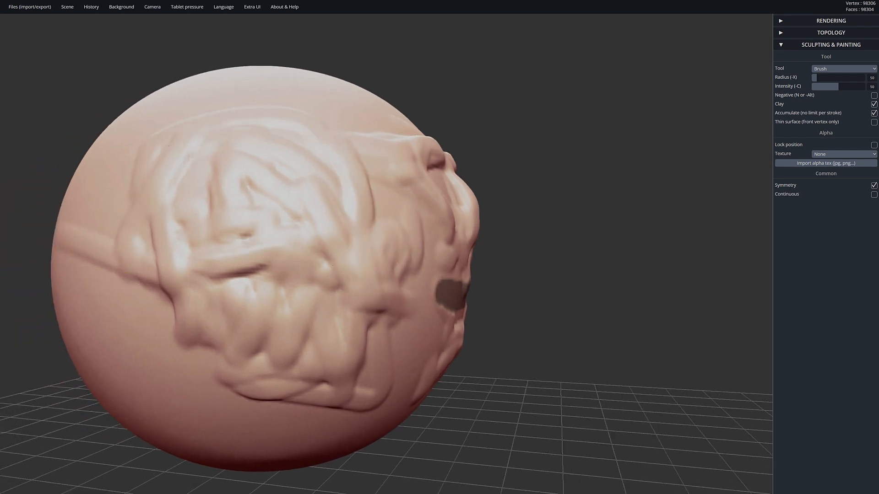
{"action": "mouse_move", "coordinate": [22, 195]}
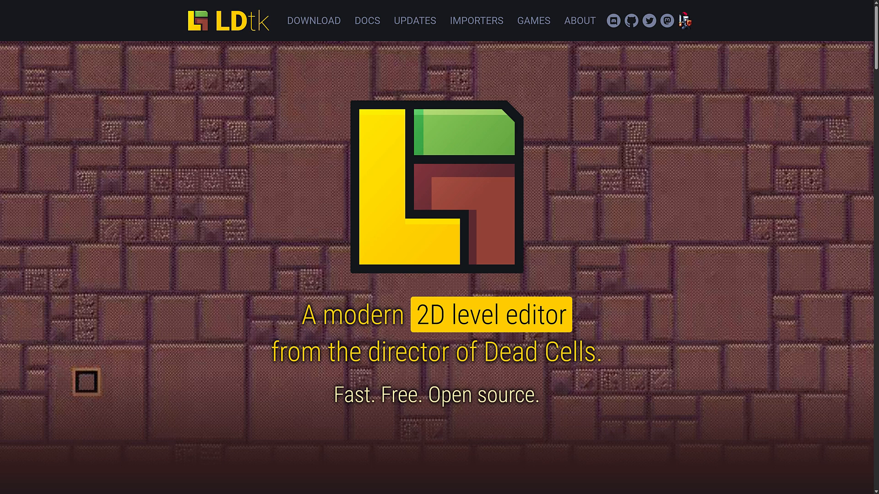
{"action": "mouse_move", "coordinate": [652, 151]}
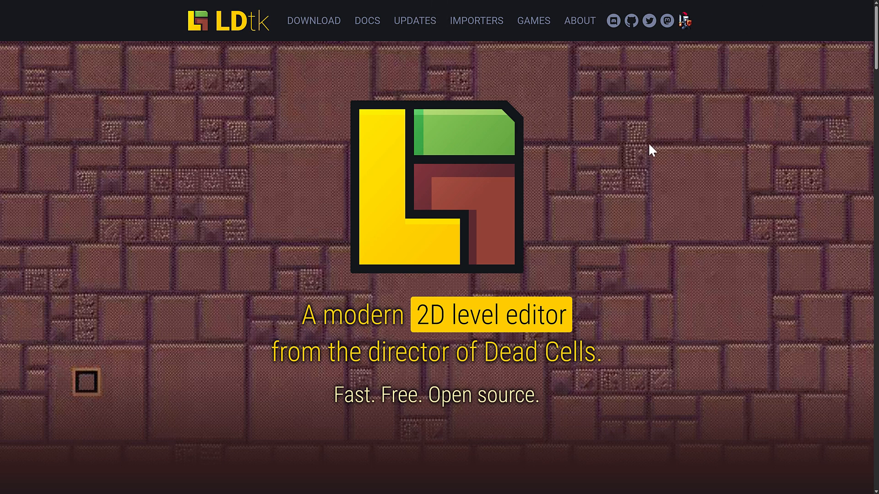
{"action": "scroll", "scroll_direction": "down", "scroll_amount": 3}
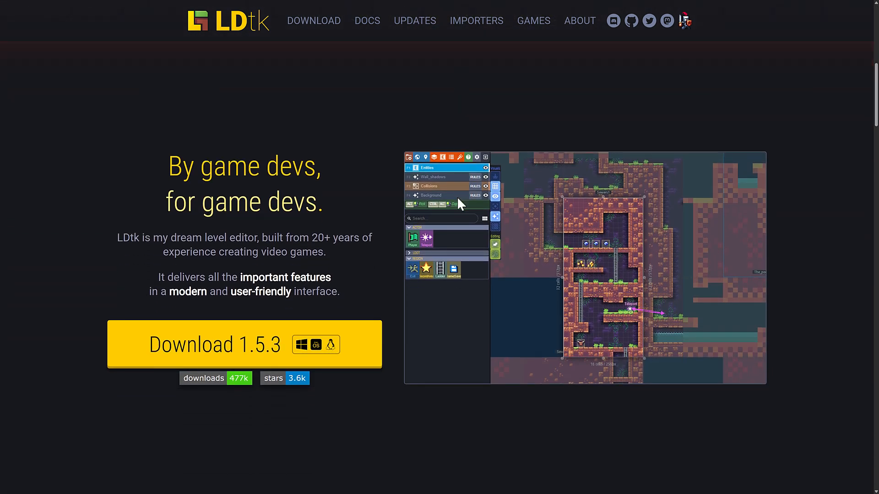
{"action": "scroll", "scroll_direction": "down", "scroll_amount": 3}
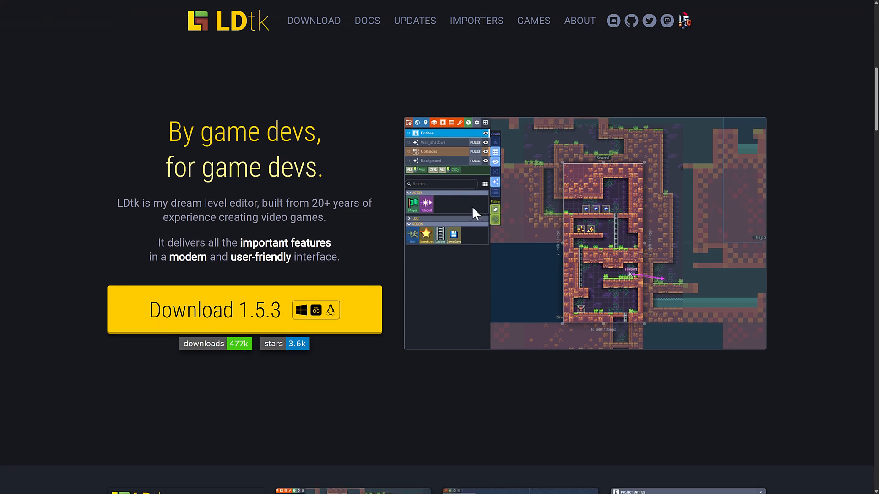
{"action": "scroll", "scroll_direction": "down", "scroll_amount": 3}
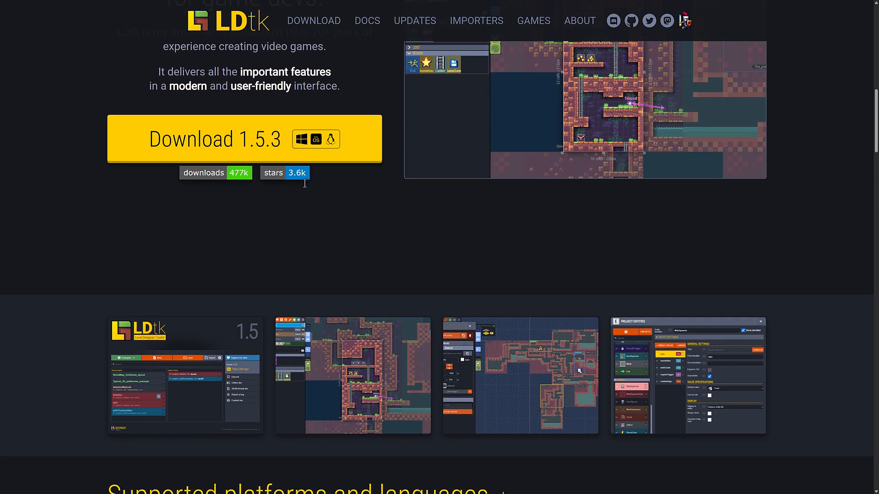
{"action": "scroll", "scroll_direction": "down", "scroll_amount": 3}
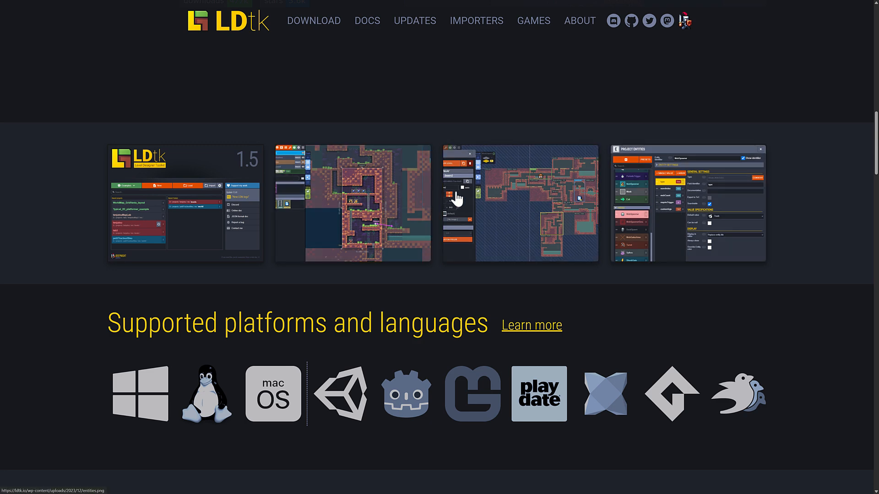
{"action": "scroll", "scroll_direction": "down", "scroll_amount": 3}
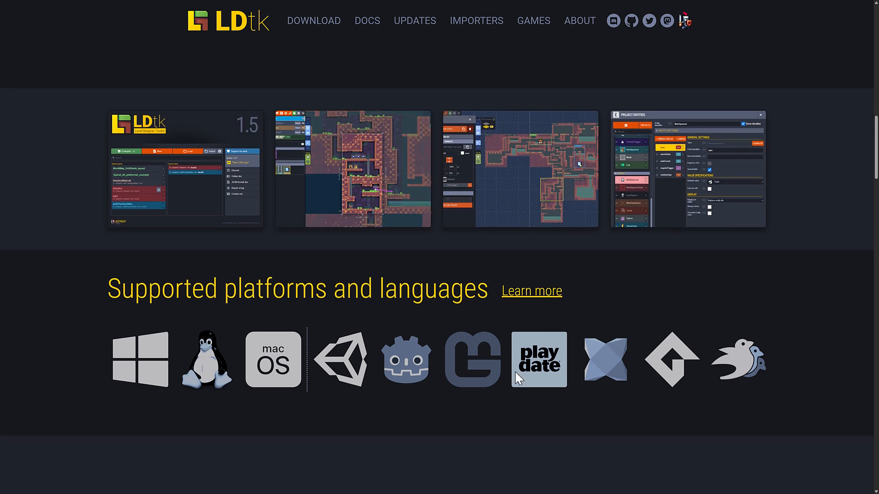
{"action": "scroll", "scroll_direction": "down", "scroll_amount": 3}
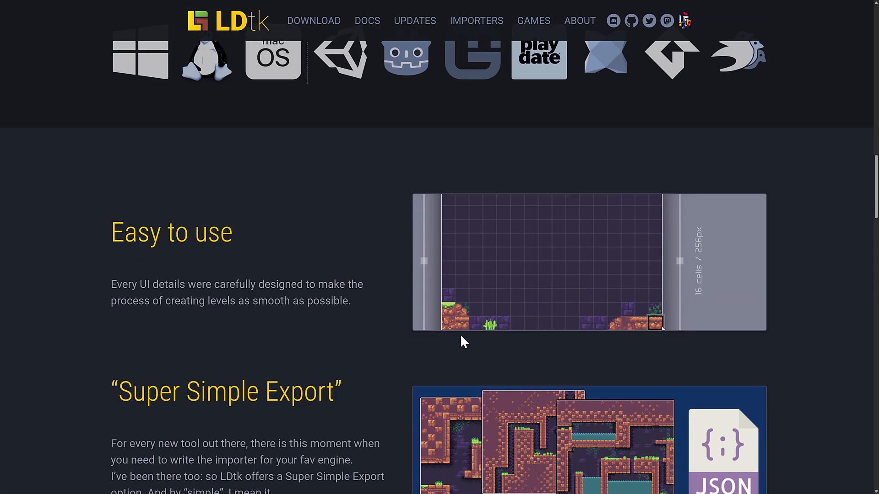
{"action": "scroll", "scroll_direction": "down", "scroll_amount": 3}
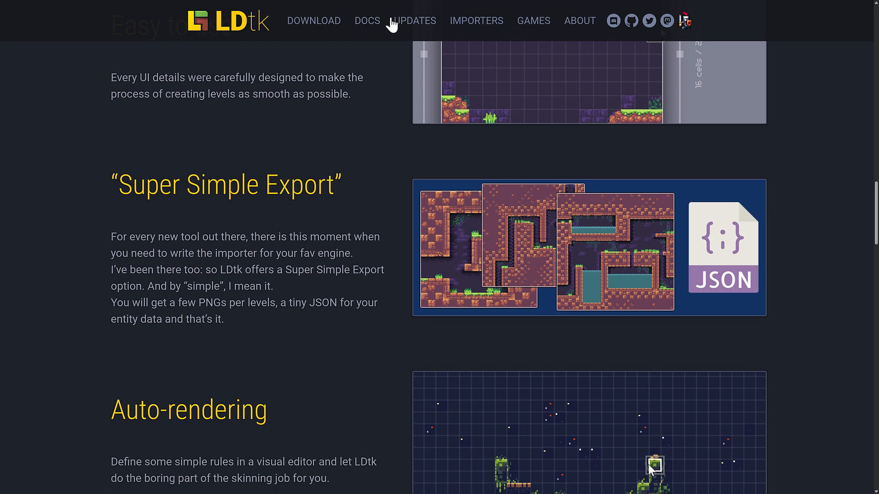
{"action": "scroll", "scroll_direction": "down", "scroll_amount": 3}
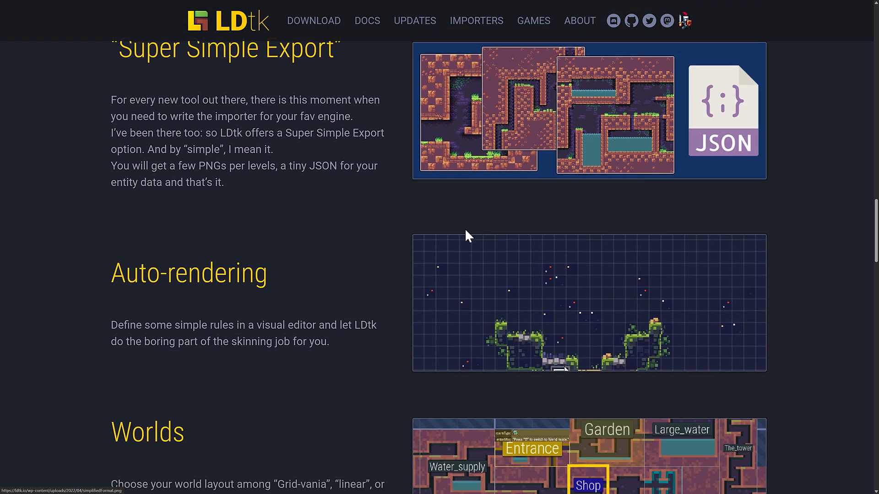
{"action": "scroll", "scroll_direction": "down", "scroll_amount": 3}
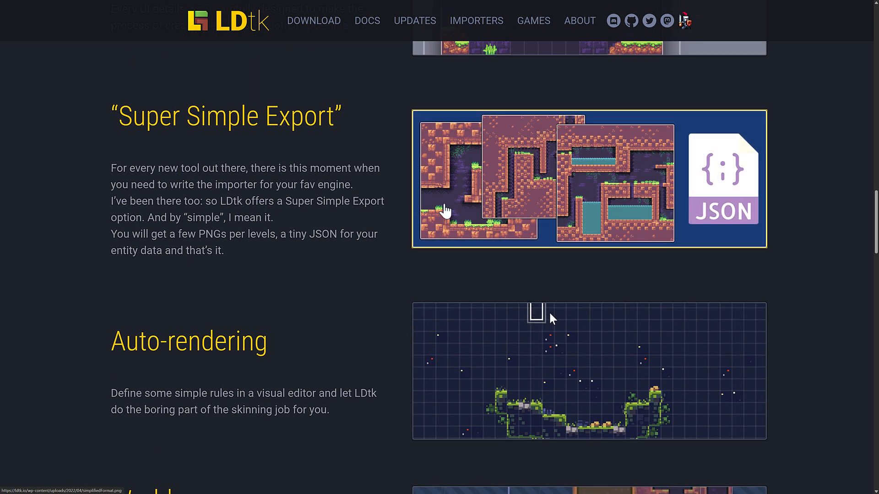
{"action": "scroll", "scroll_direction": "down", "scroll_amount": 3}
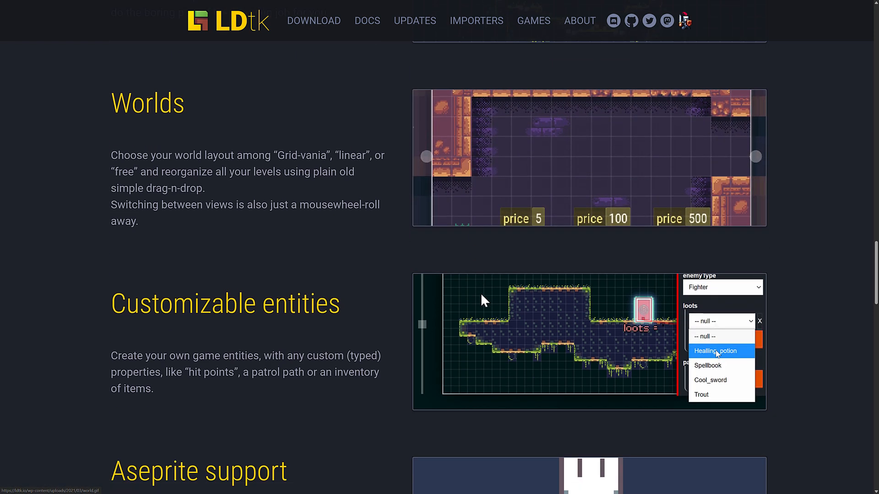
{"action": "scroll", "scroll_direction": "down", "scroll_amount": 3}
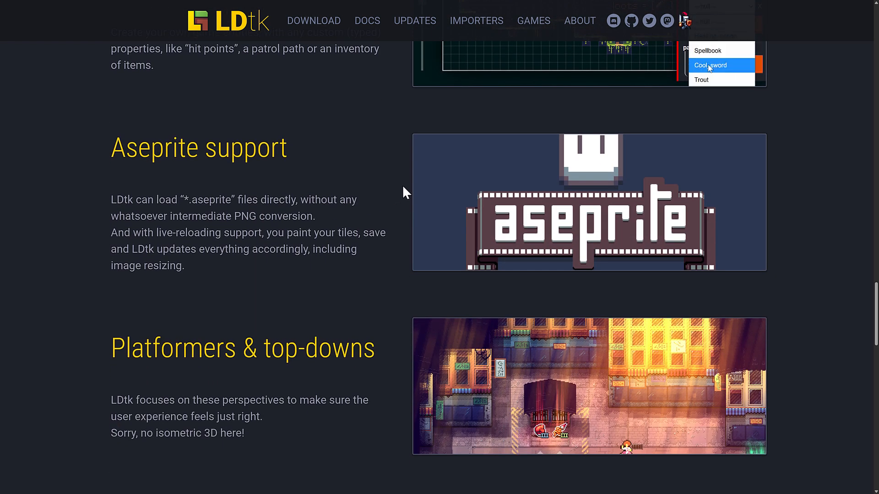
{"action": "scroll", "scroll_direction": "down", "scroll_amount": 3}
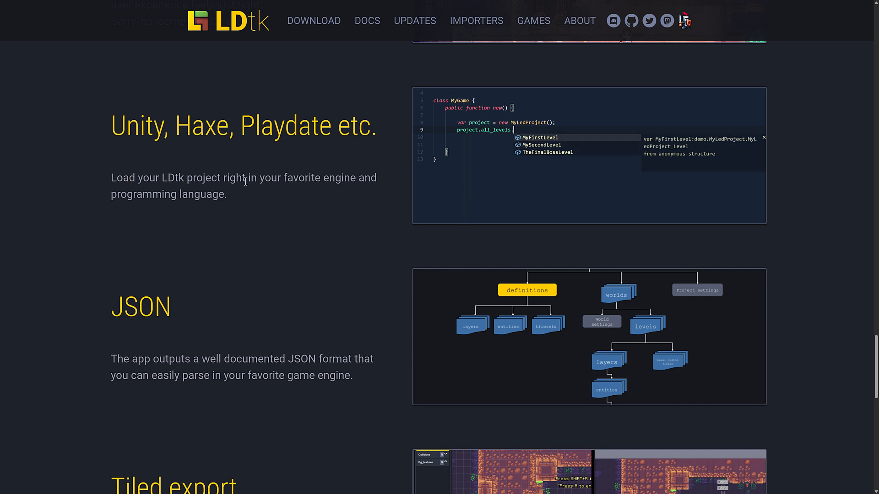
{"action": "scroll", "scroll_direction": "down", "scroll_amount": 3}
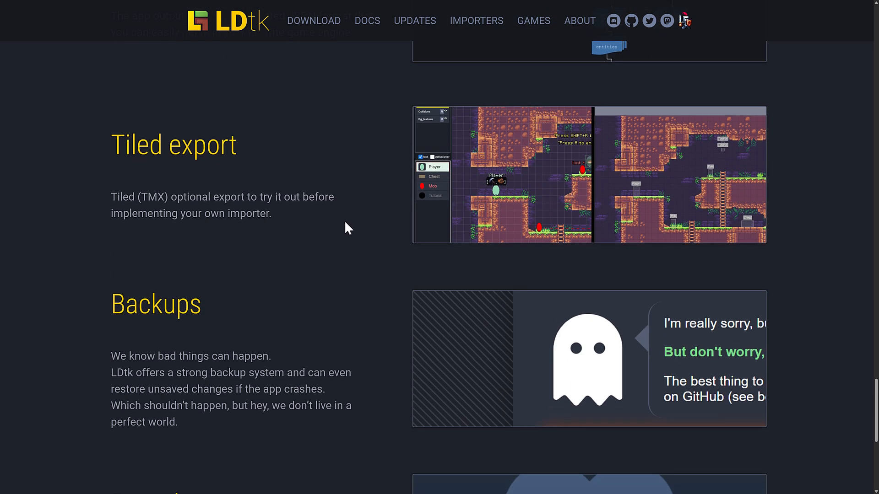
{"action": "left_click_drag", "start_coordinate": [112, 144], "coordinate": [281, 197]}
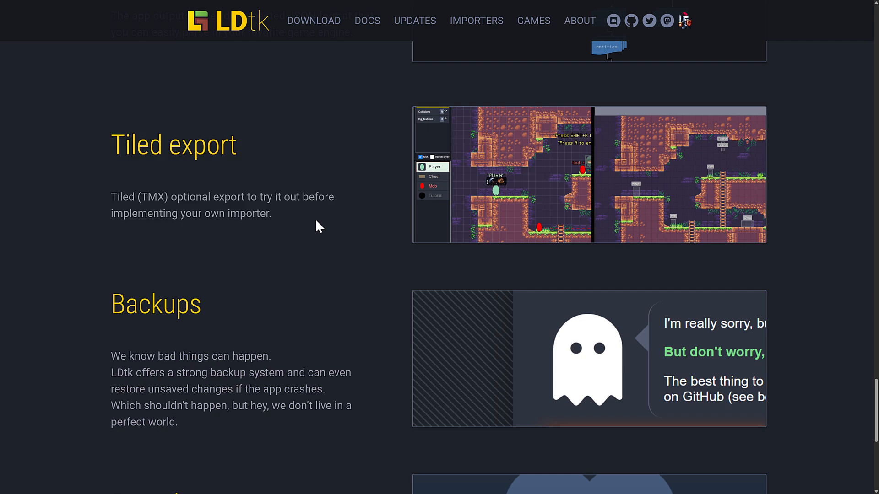
{"action": "scroll", "scroll_direction": "down", "scroll_amount": 3}
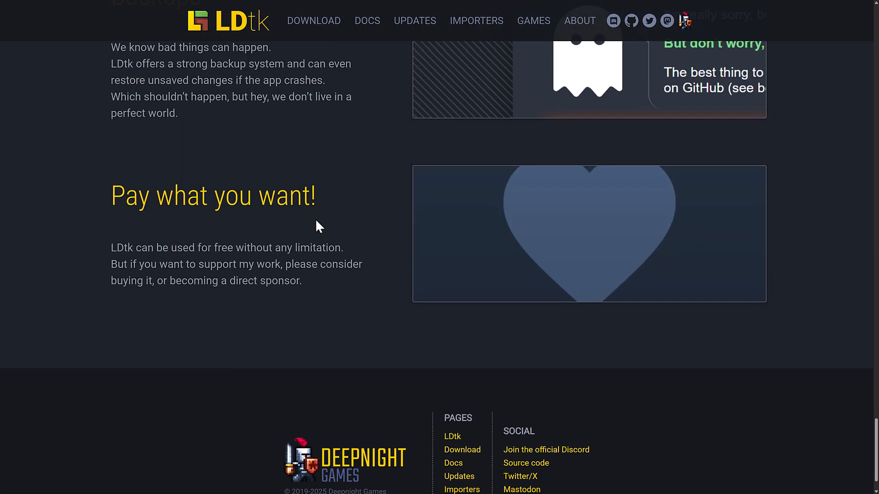
{"action": "scroll", "scroll_direction": "up", "scroll_amount": 3}
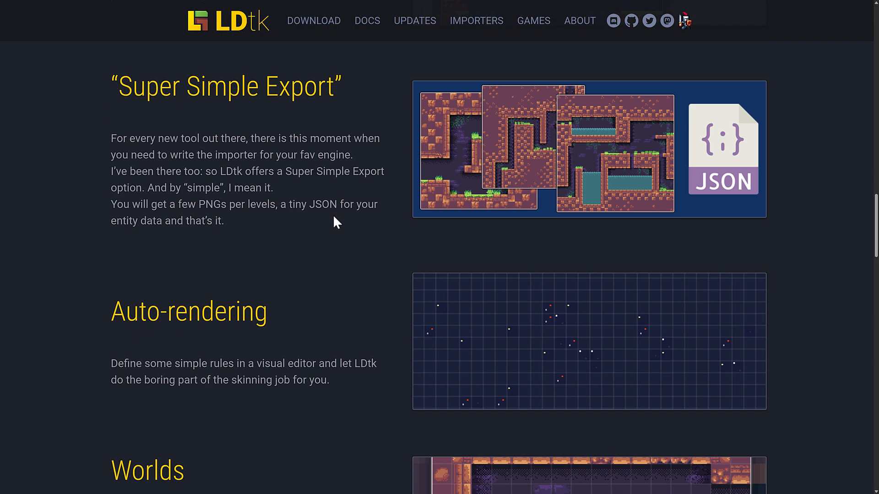
{"action": "scroll", "scroll_direction": "up", "scroll_amount": 3}
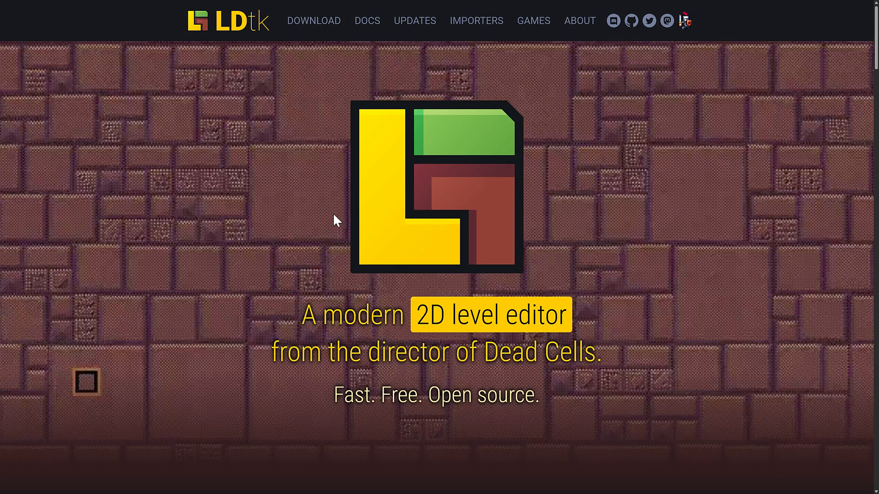
{"action": "mouse_move", "coordinate": [301, 114]}
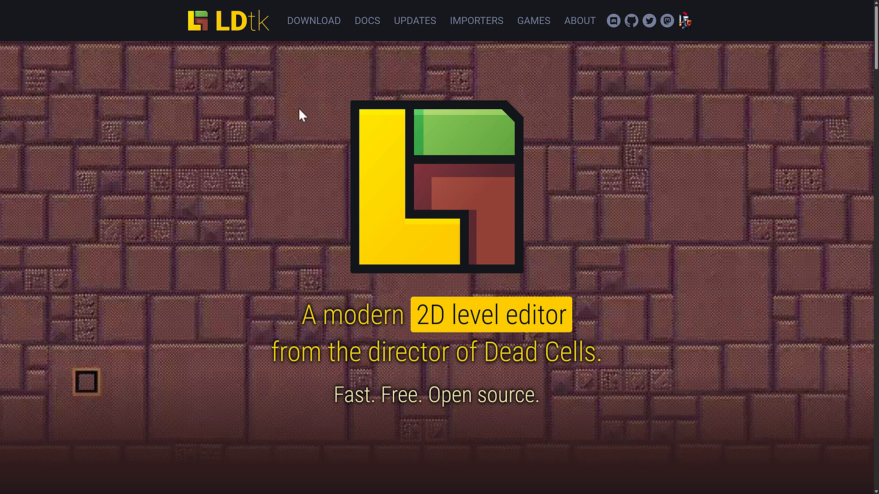
Go to the LDtk Download page offering the stable 1.5.3 release.
{"action": "left_click", "coordinate": [313, 21]}
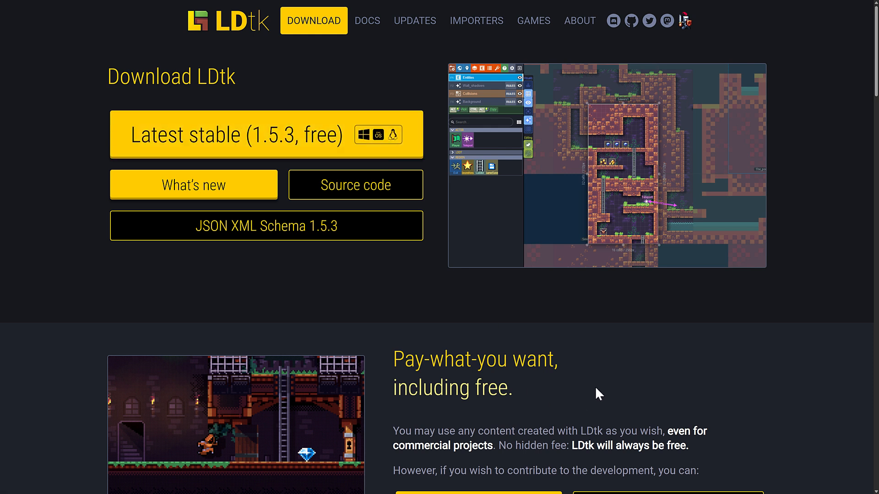
{"action": "mouse_move", "coordinate": [628, 282]}
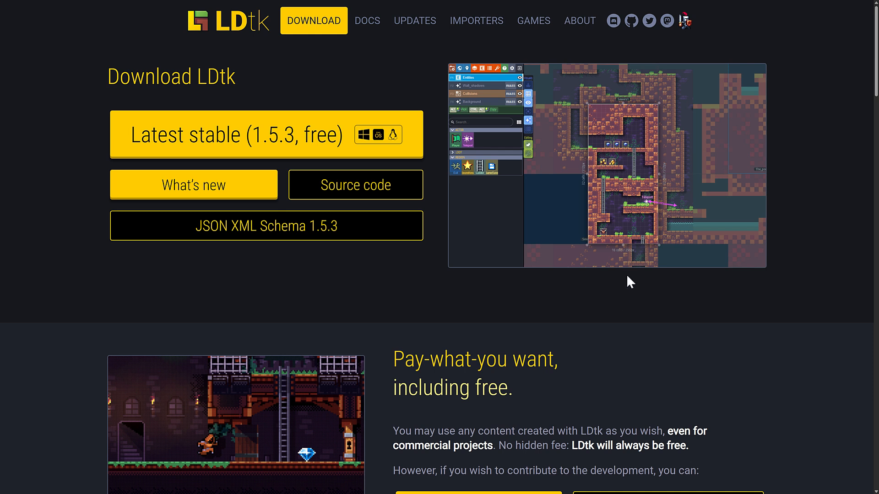
{"action": "mouse_move", "coordinate": [621, 395]}
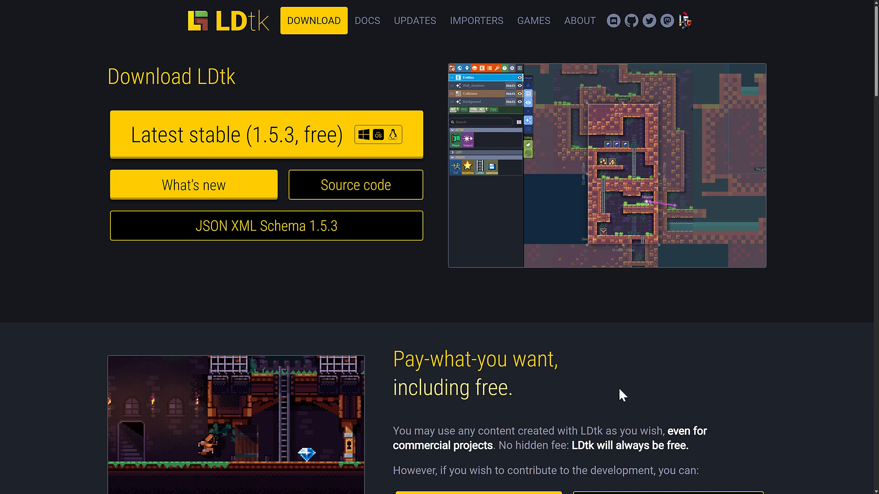
{"action": "mouse_move", "coordinate": [650, 348]}
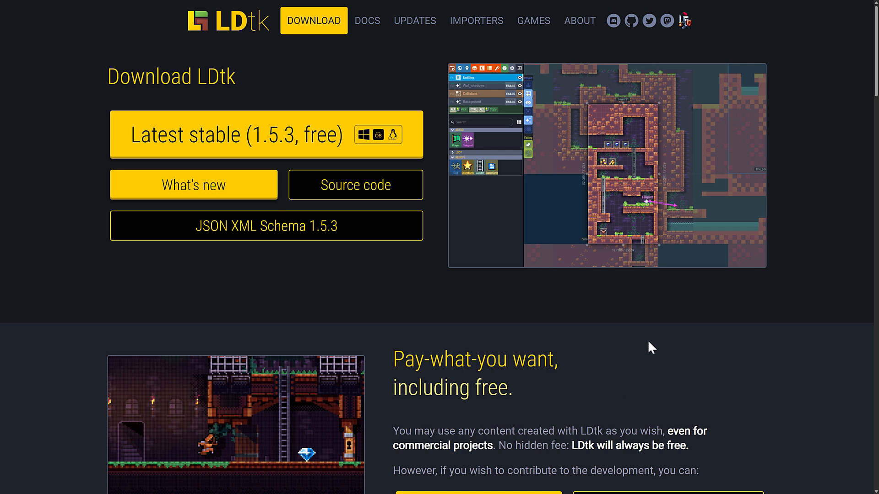